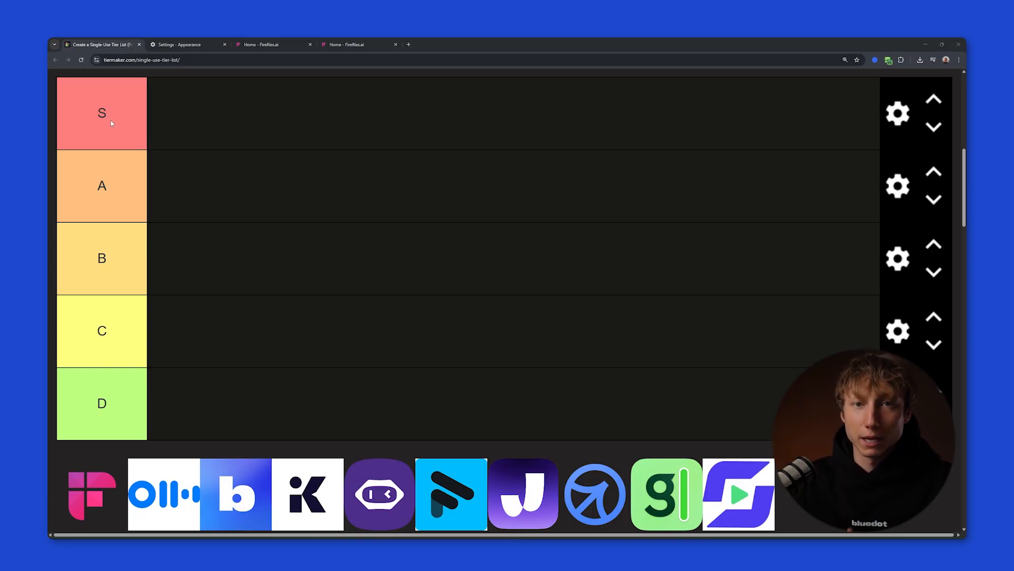
mouse_move(104, 117)
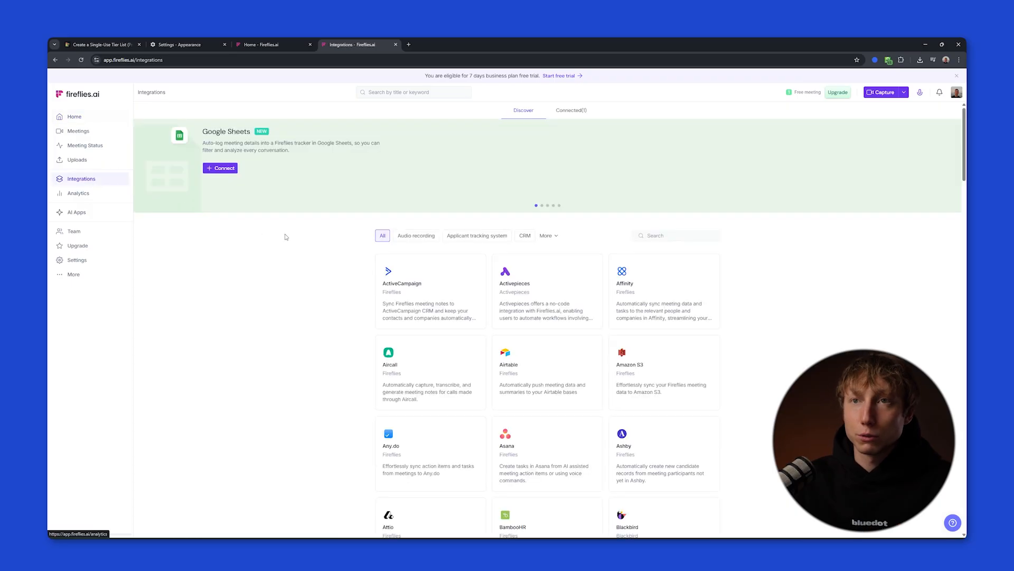
Scroll down through the Fireflies.ai Integrations catalogue
scroll("down", 3)
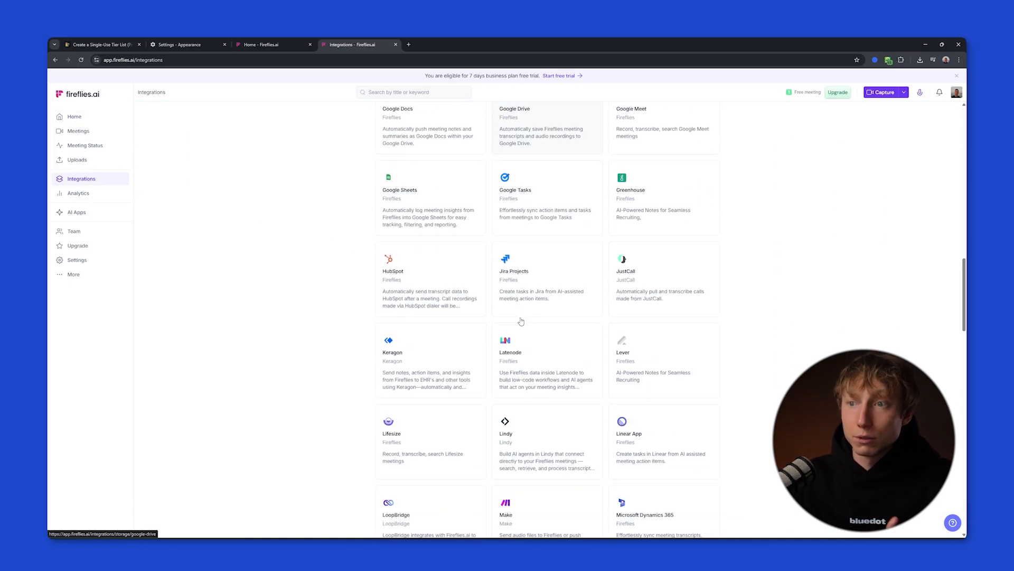
scroll("down", 3)
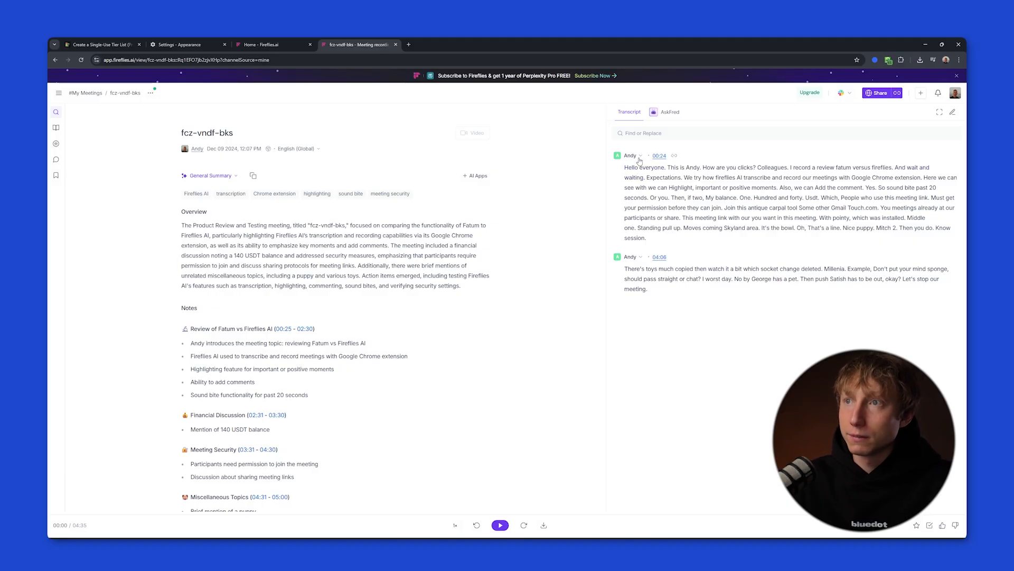
Jump playback to a transcript line, play the recording to 02:29, then pause it
left_click(500, 525)
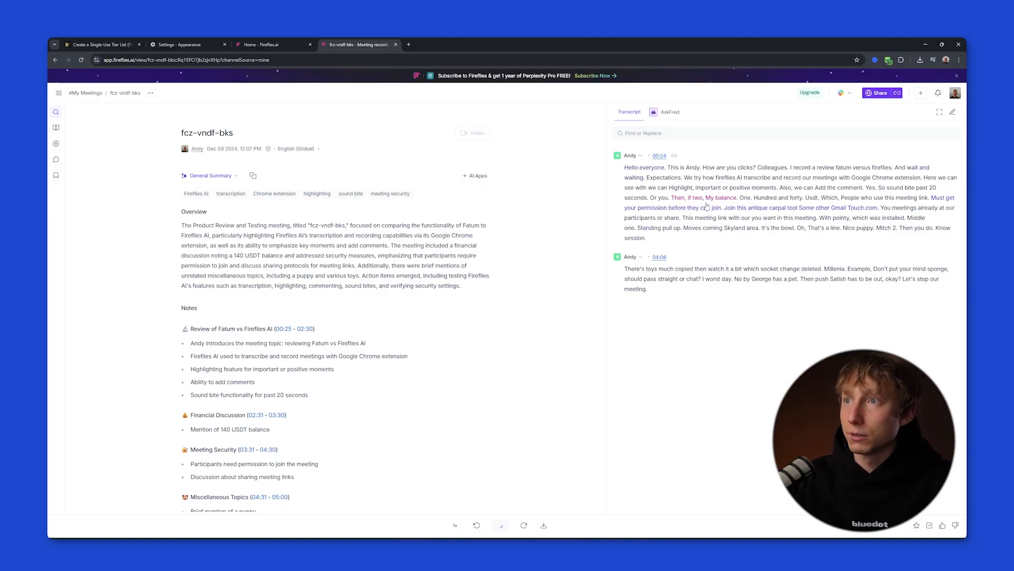
left_click(500, 525)
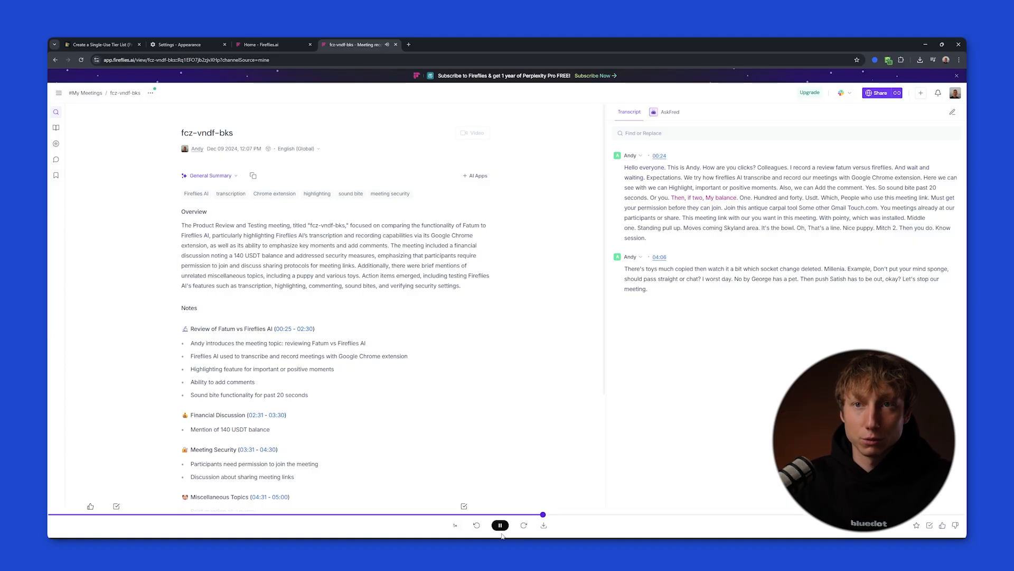
left_click(500, 525)
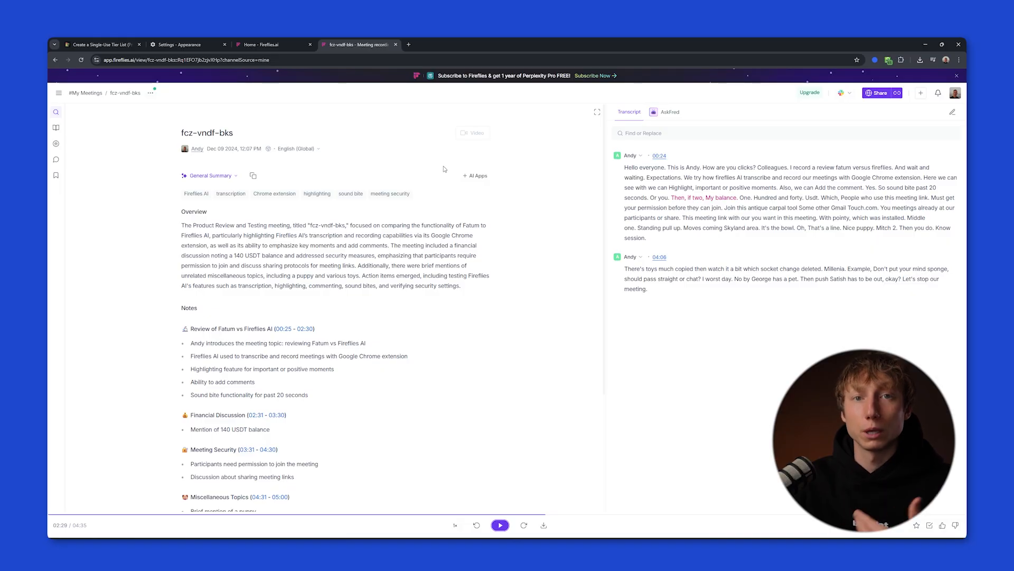
Preview the summary templates and customisation window, then return to the meeting transcript
left_click(210, 175)
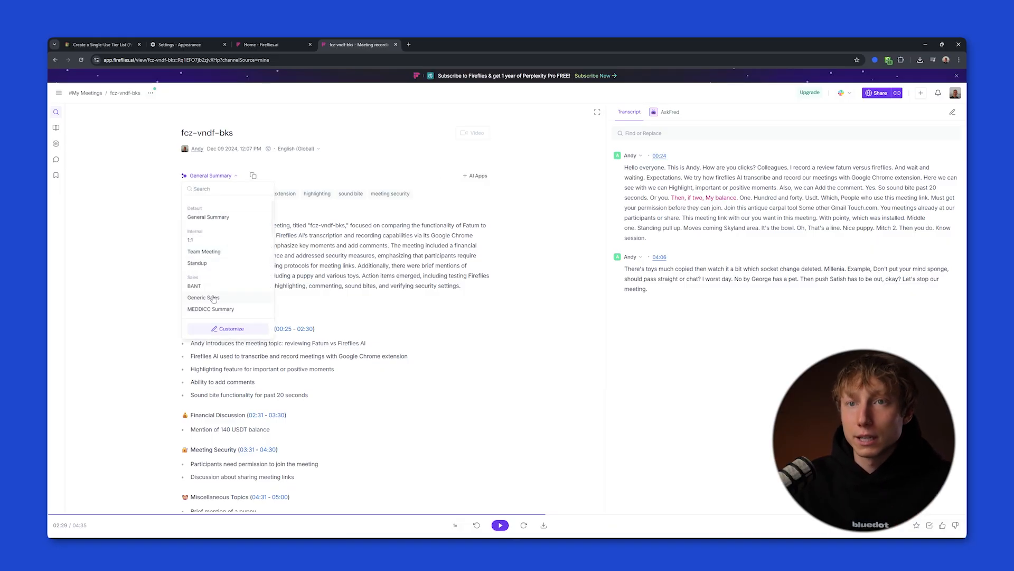
left_click(230, 328)
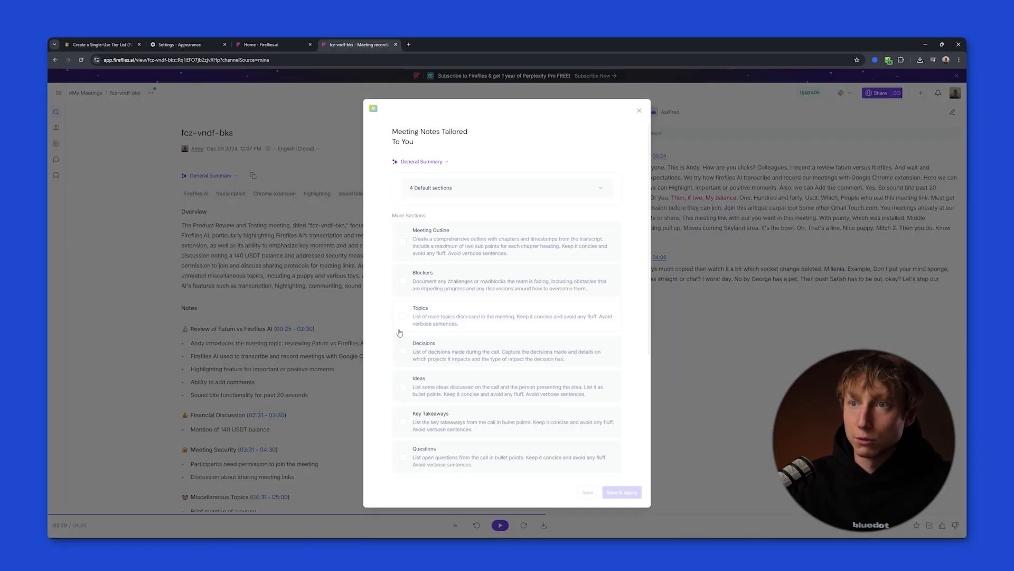
left_click(639, 111)
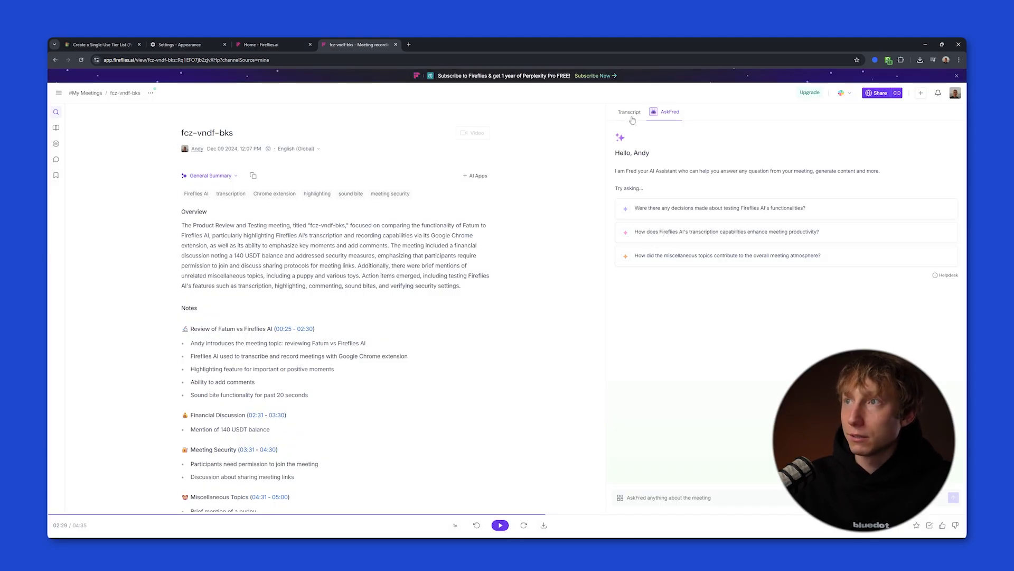
left_click(628, 111)
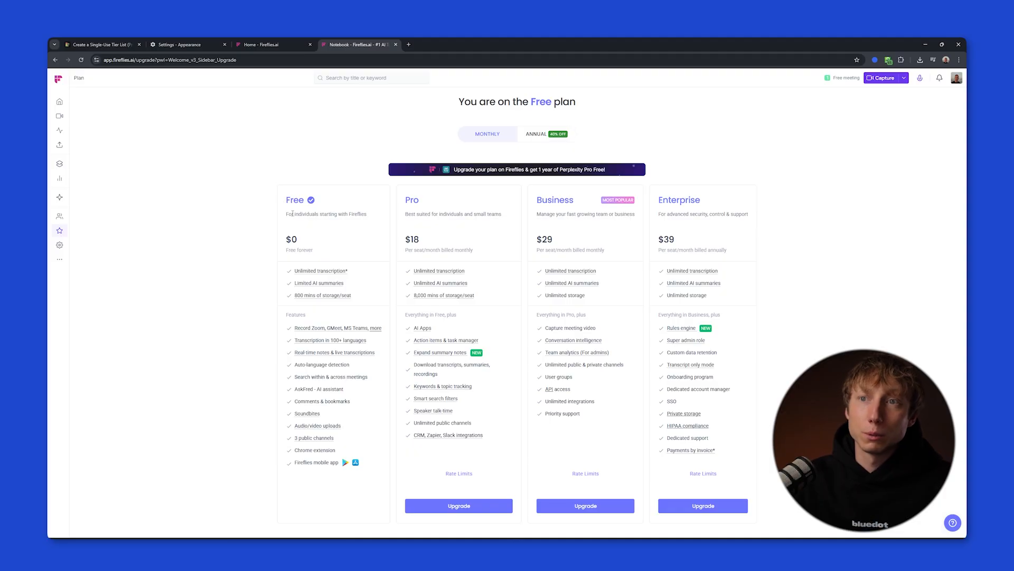
mouse_move(315, 240)
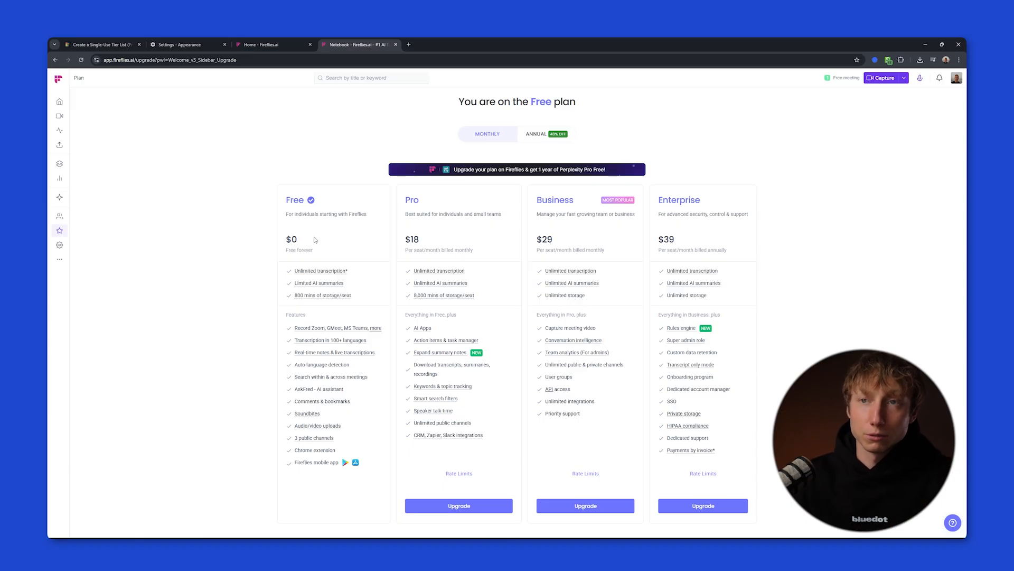
Rank Fireflies in tier A, then move on to the Otter meeting notes
left_click(101, 44)
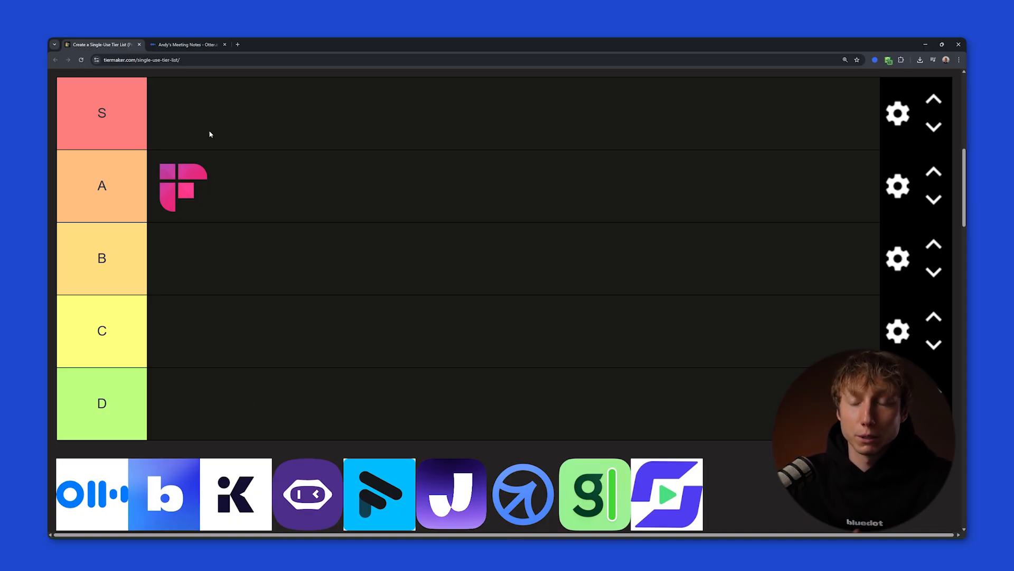
left_click(188, 44)
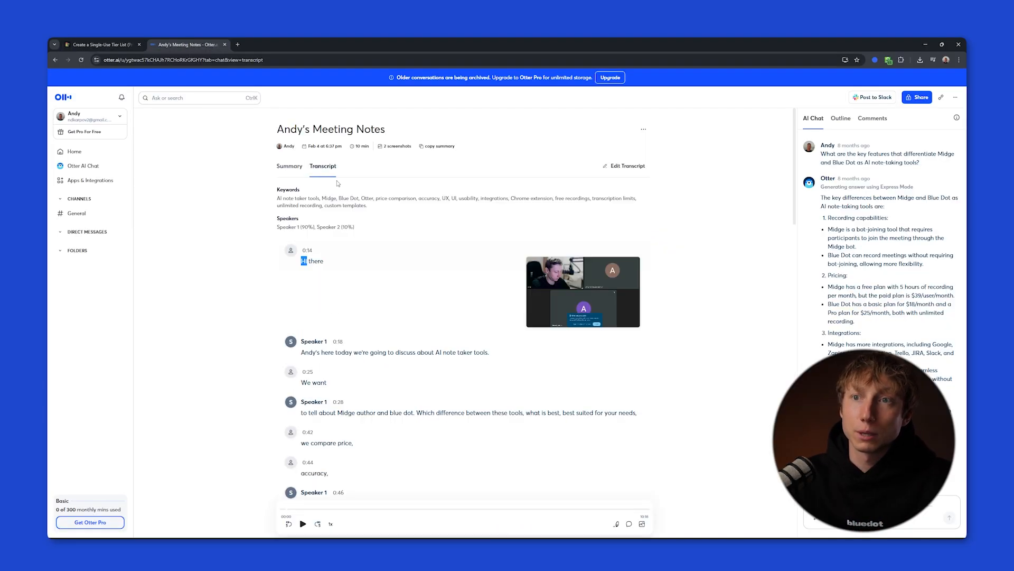
Play the Otter meeting recording and read down through its transcript
left_click(302, 523)
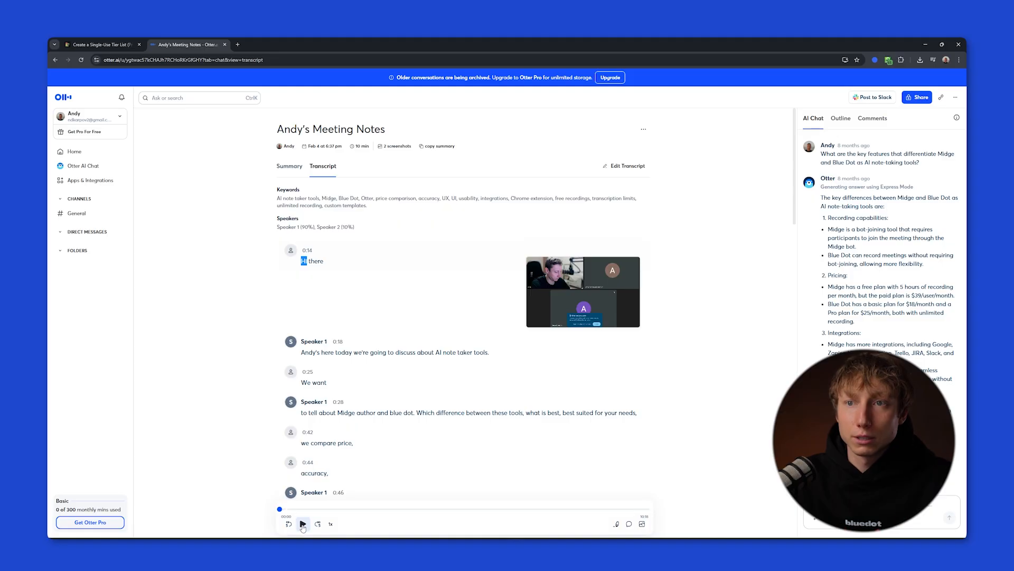
left_click(302, 523)
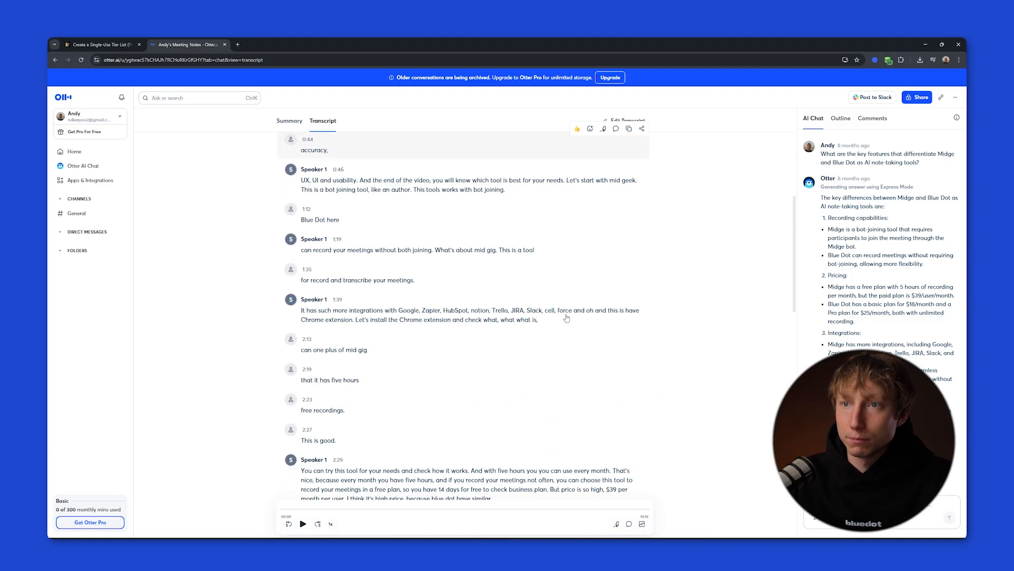
scroll("down", 3)
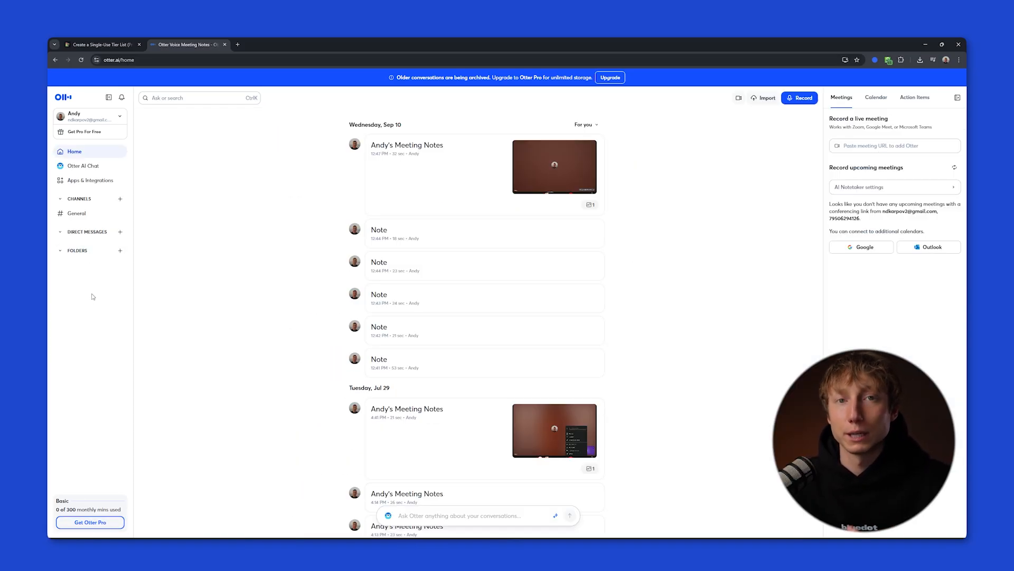
Review Otter's Apps & Integrations settings listing Slack, Salesforce, HubSpot, Zoom, Dropbox and Google
left_click(90, 181)
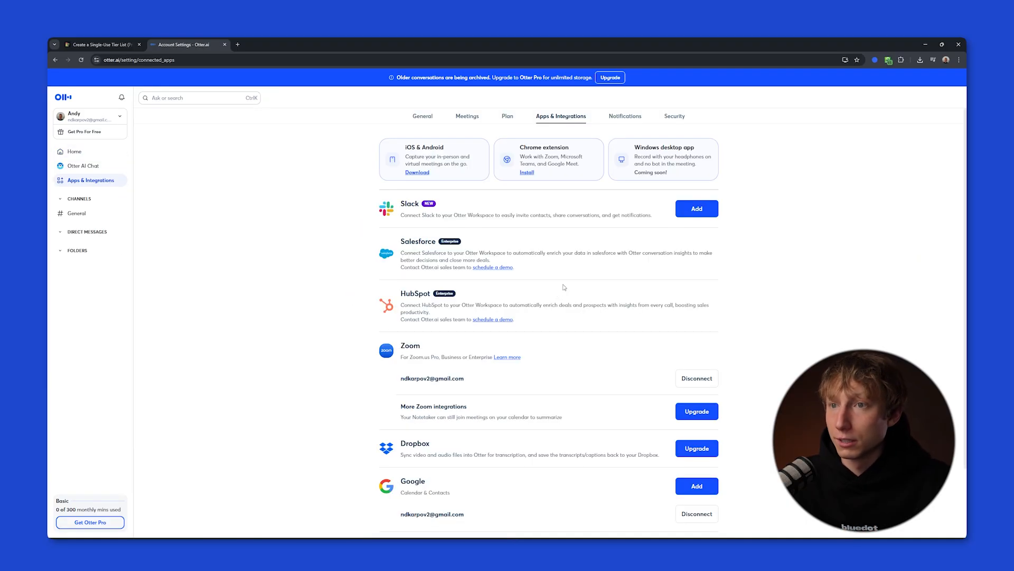
scroll("down", 3)
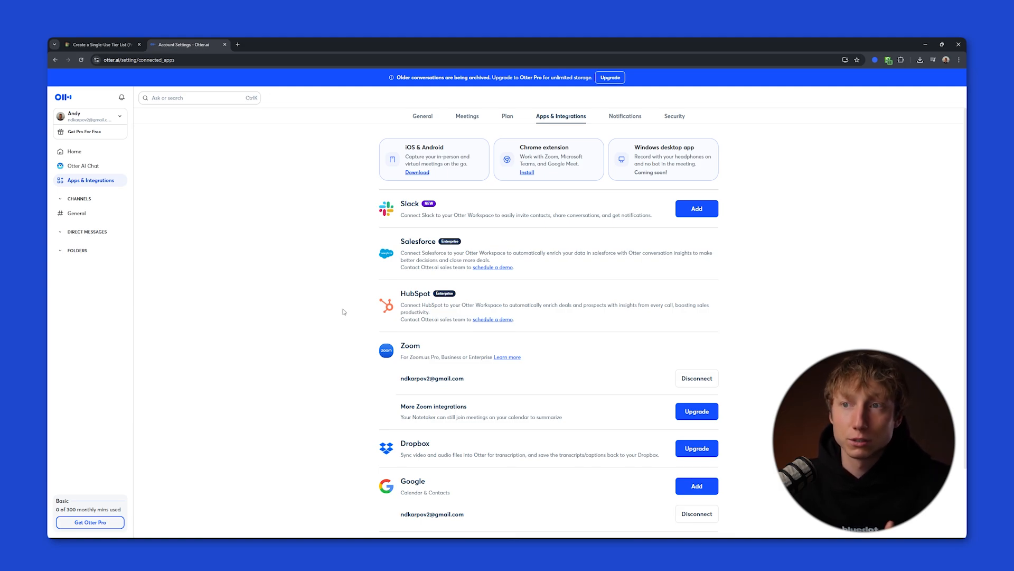
left_click(101, 44)
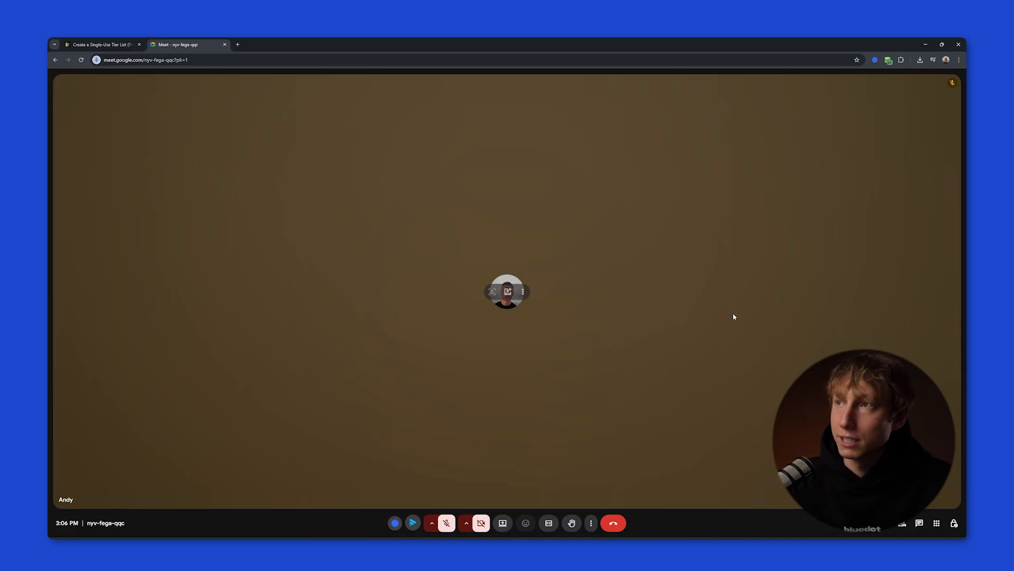
Hold the Google Meet call with Bluedot recording active, then leave the call
left_click(889, 60)
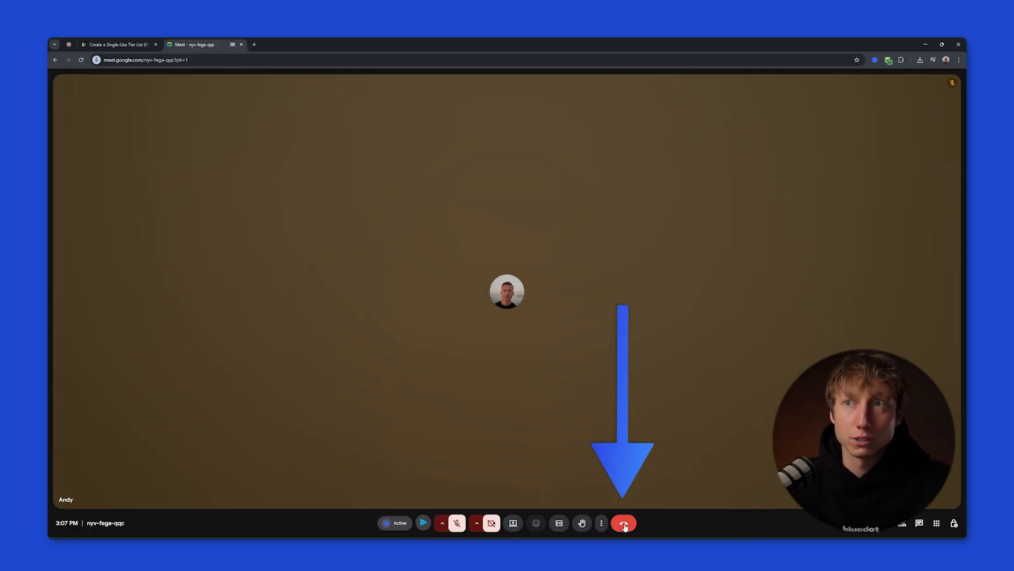
left_click(623, 523)
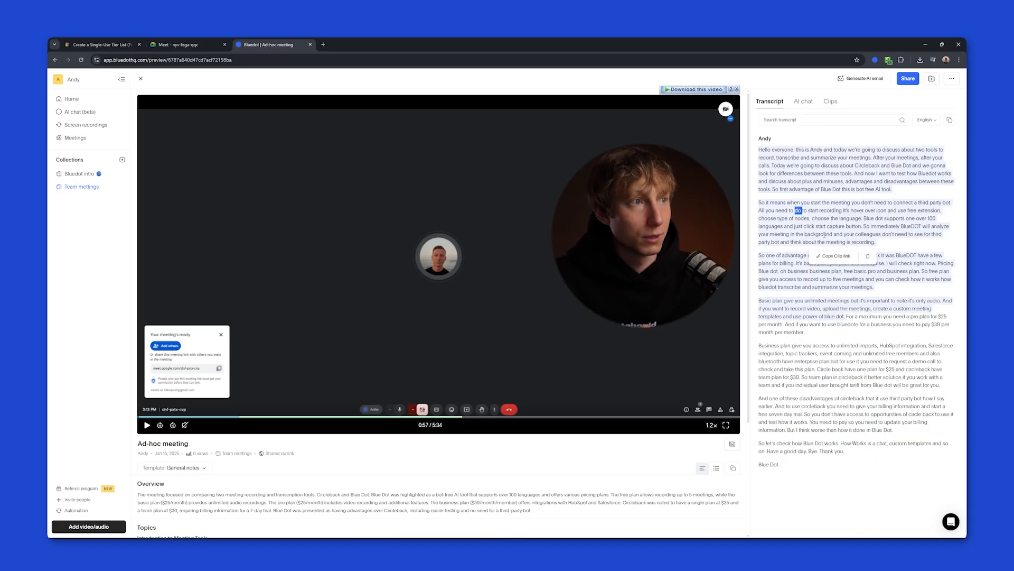
Ask Bluedot's AI chat about the recording, then select a passage back in the transcript
left_click(803, 101)
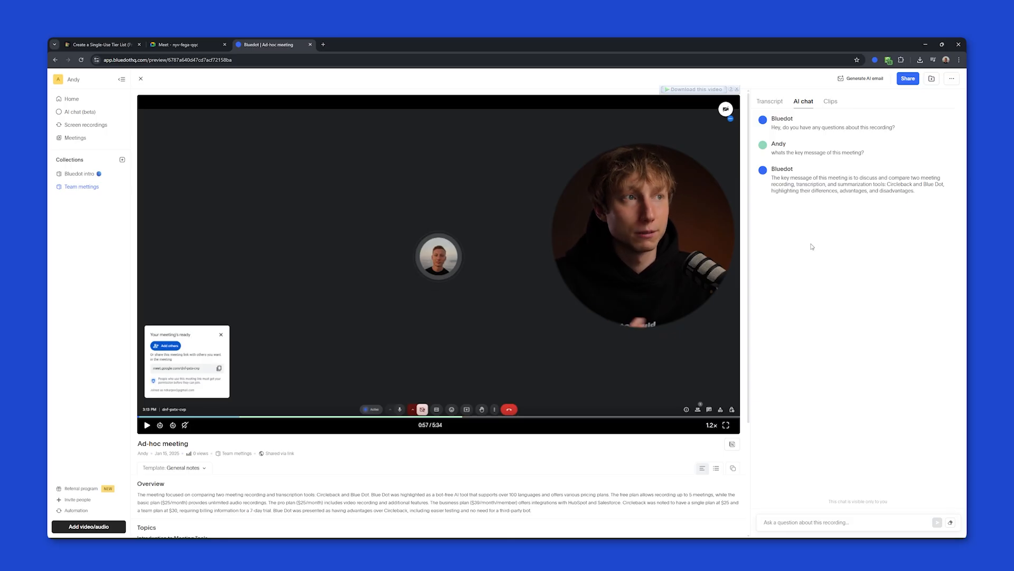
left_click(769, 101)
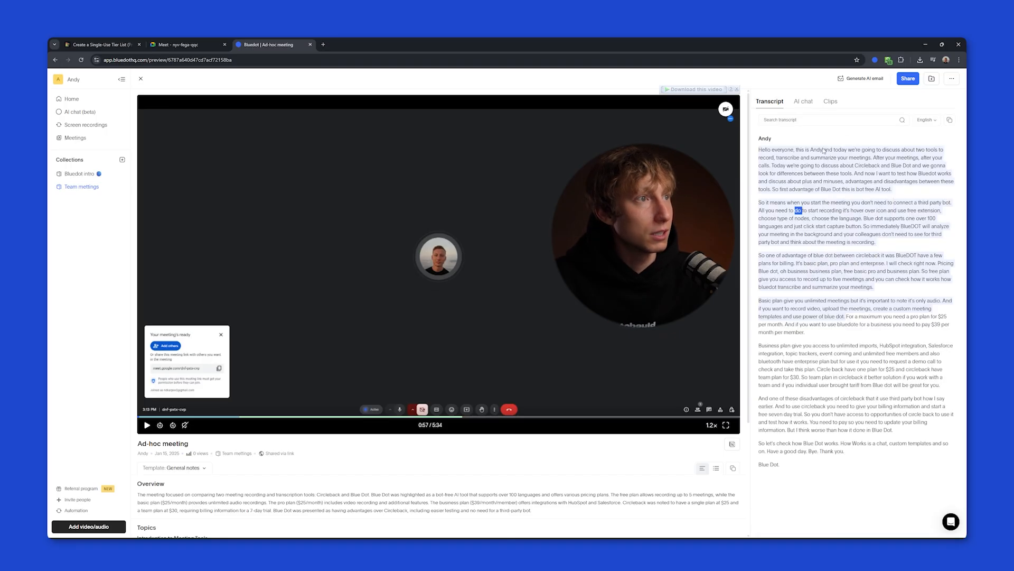
left_click_drag(758, 149, 892, 190)
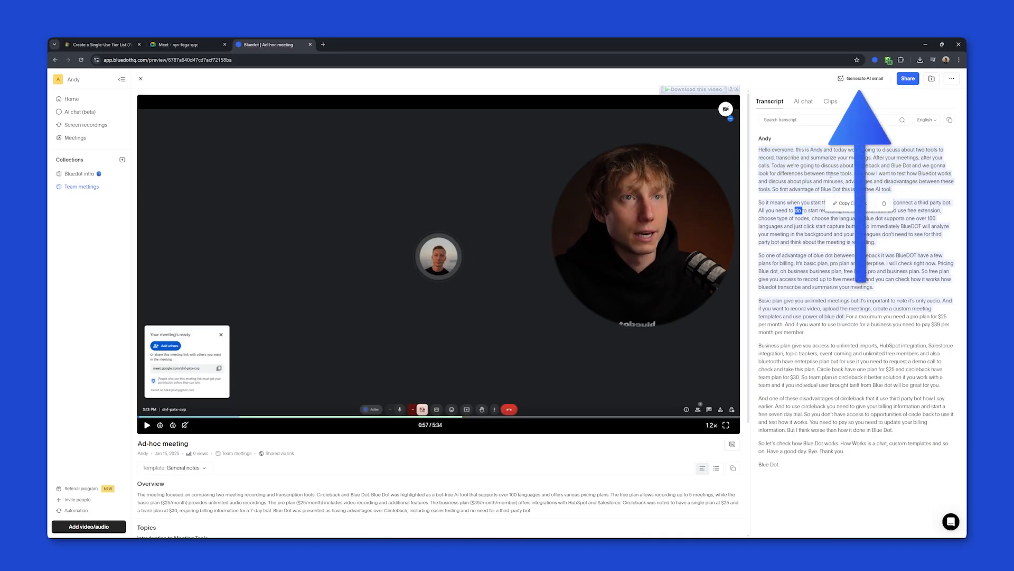
left_click(862, 78)
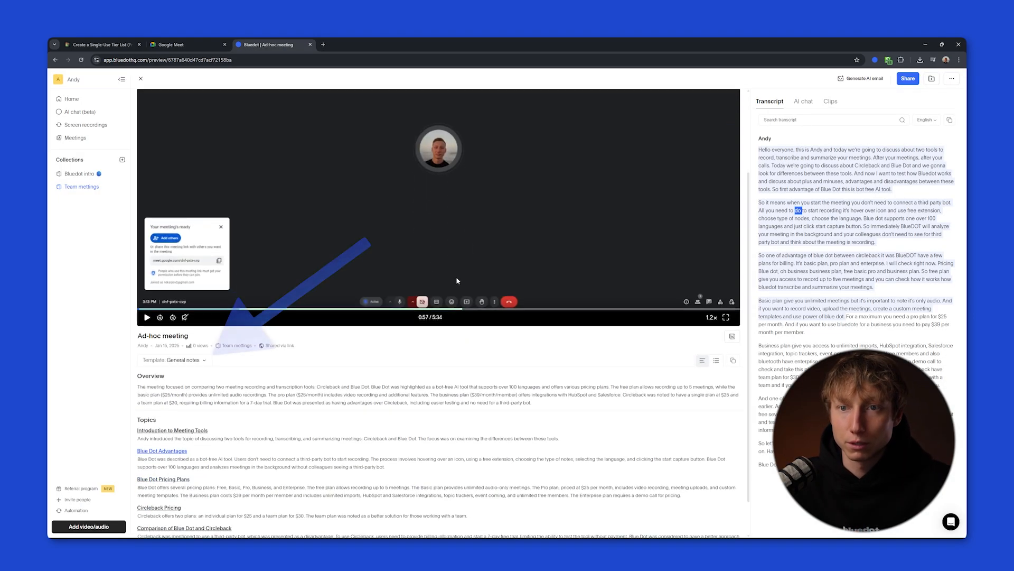
Browse the note templates and open the Ad-hoc meeting recording in the editor
left_click(170, 360)
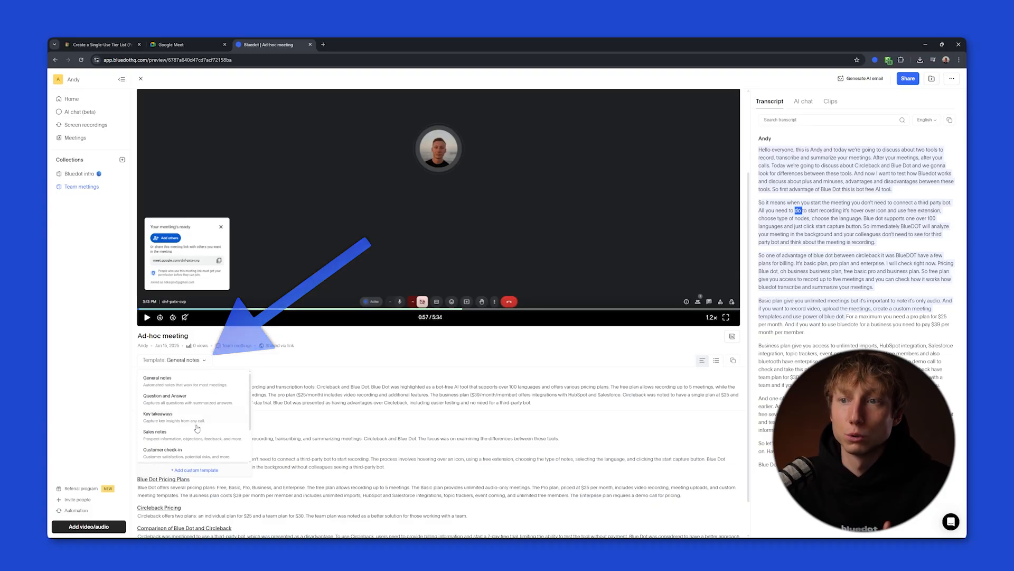
left_click(952, 78)
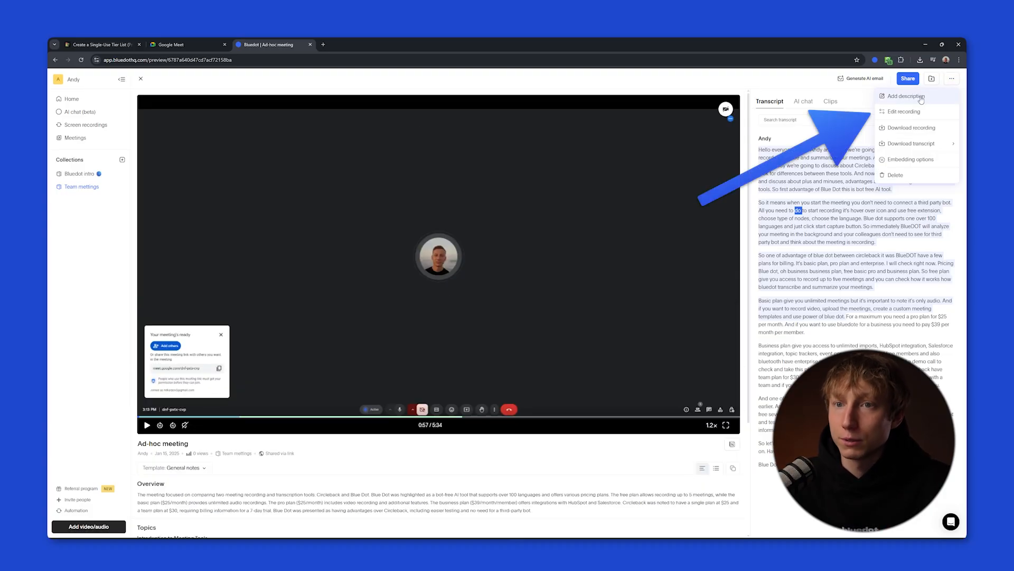
left_click(903, 111)
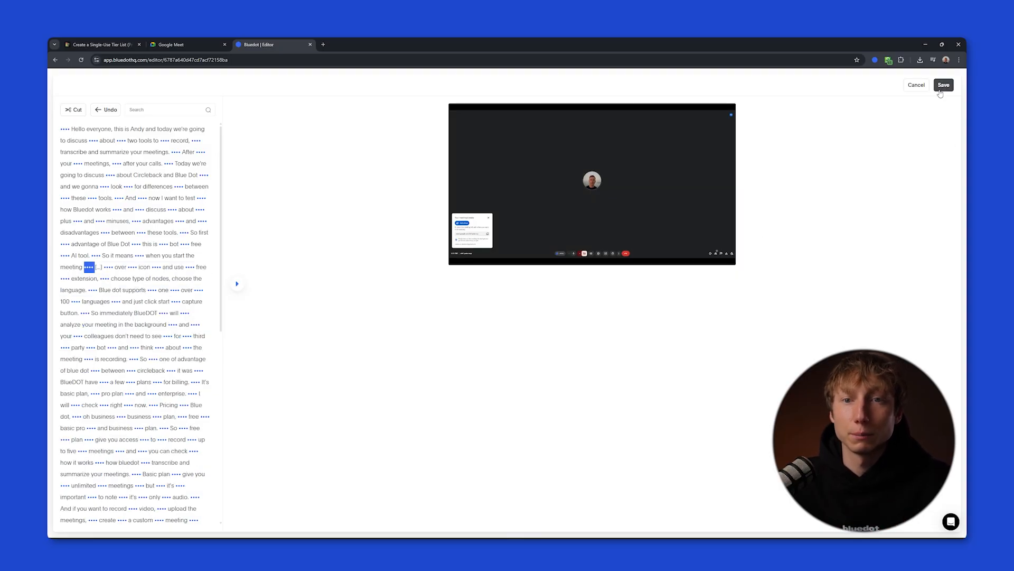
Save the edits to the Bluedot recording and leave the editor
left_click(943, 84)
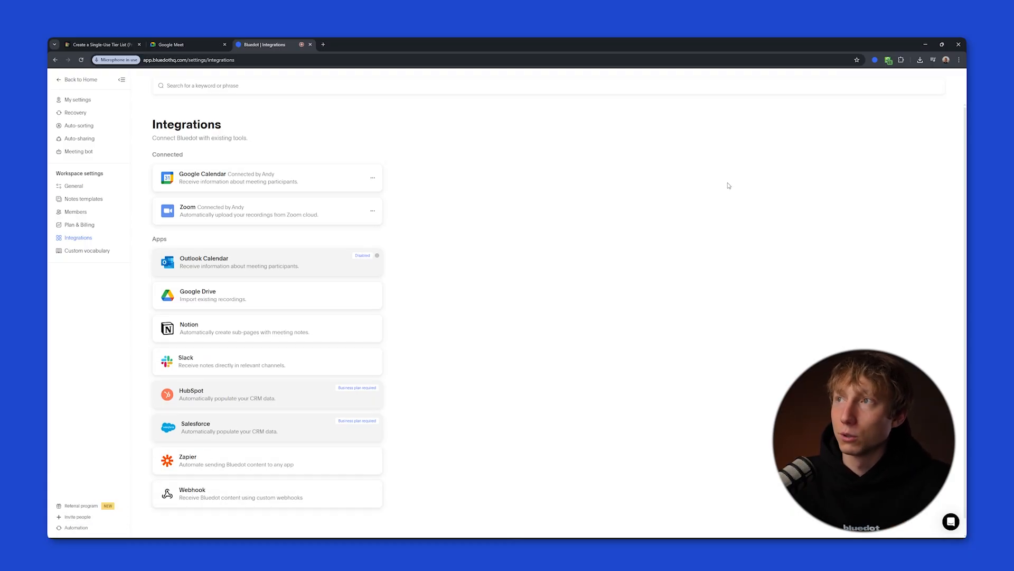
mouse_move(766, 181)
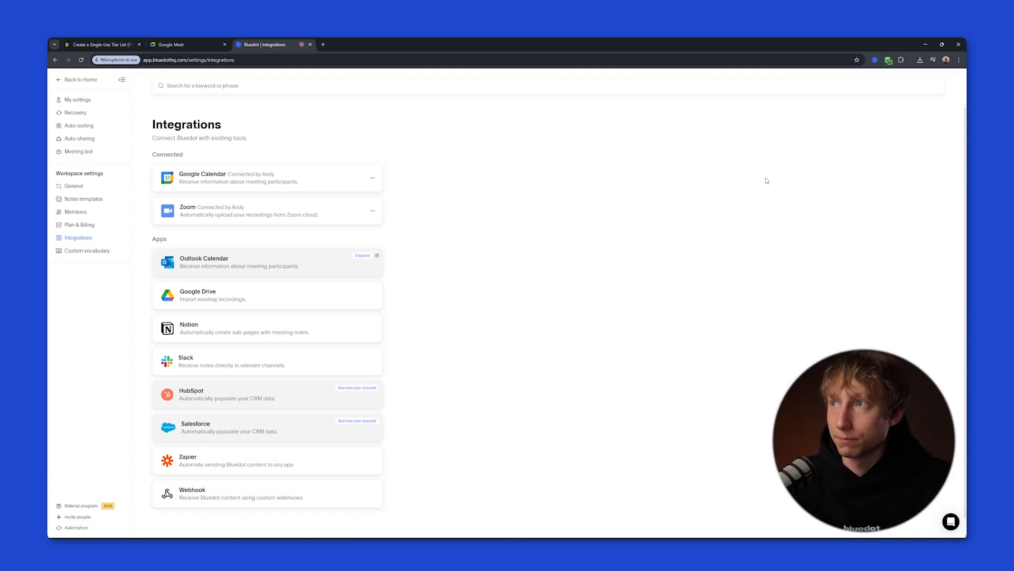
left_click(875, 60)
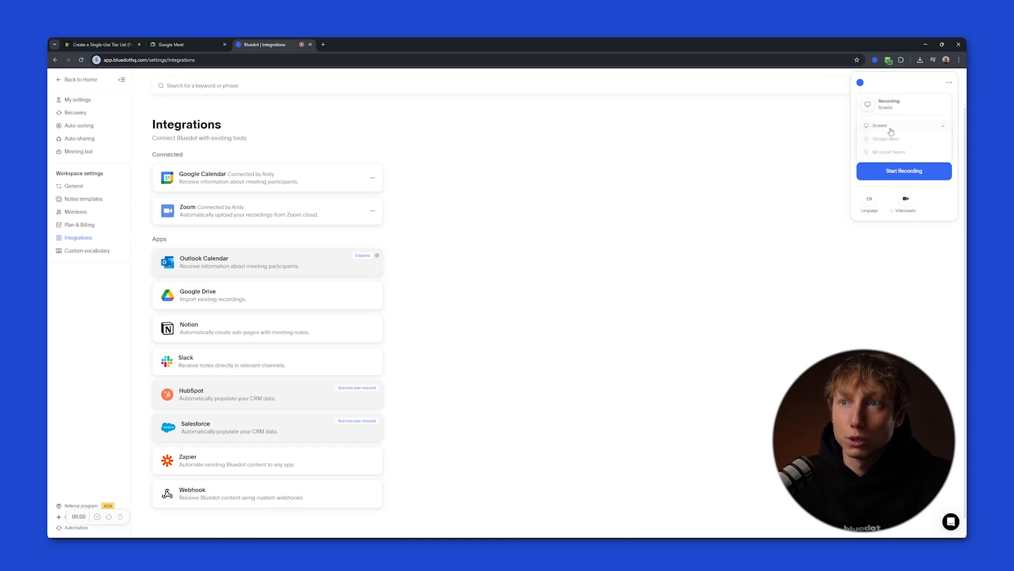
left_click(904, 171)
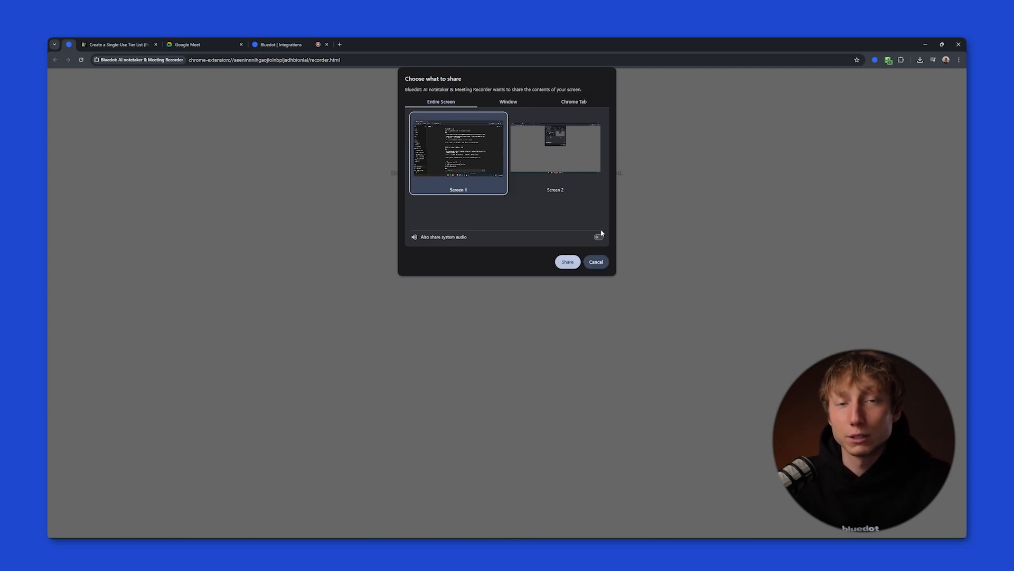
left_click(508, 102)
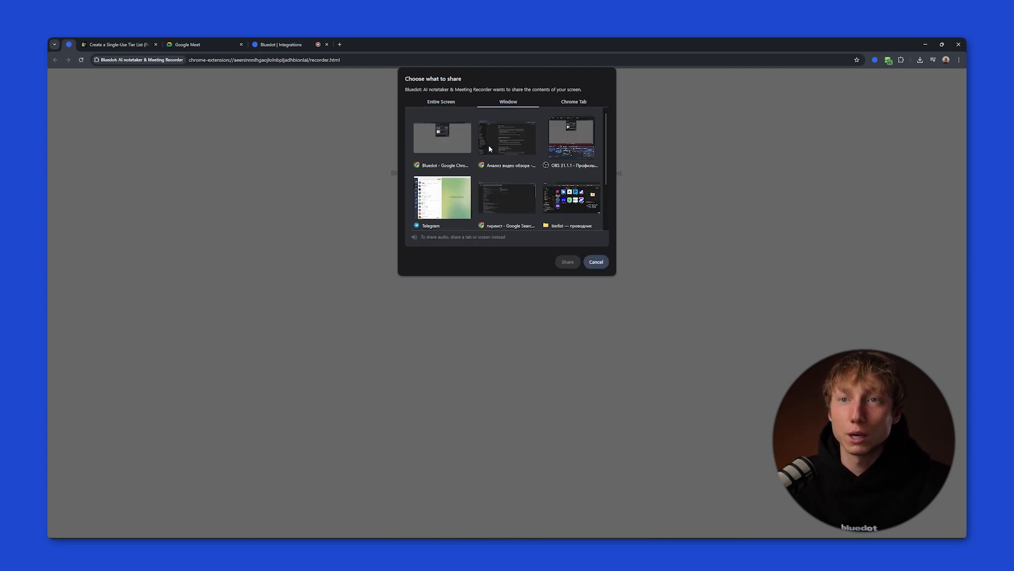
left_click(595, 261)
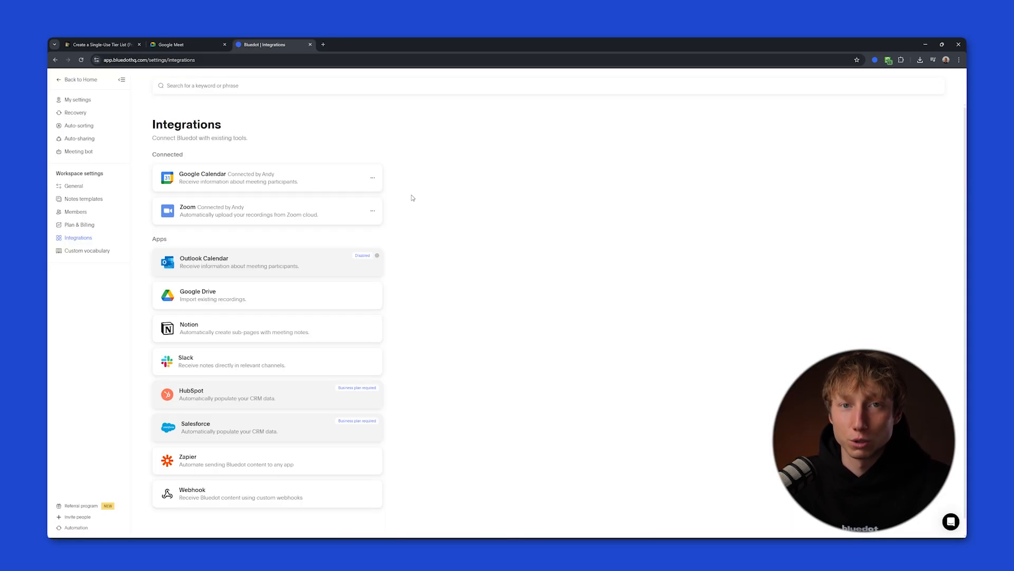
left_click(100, 44)
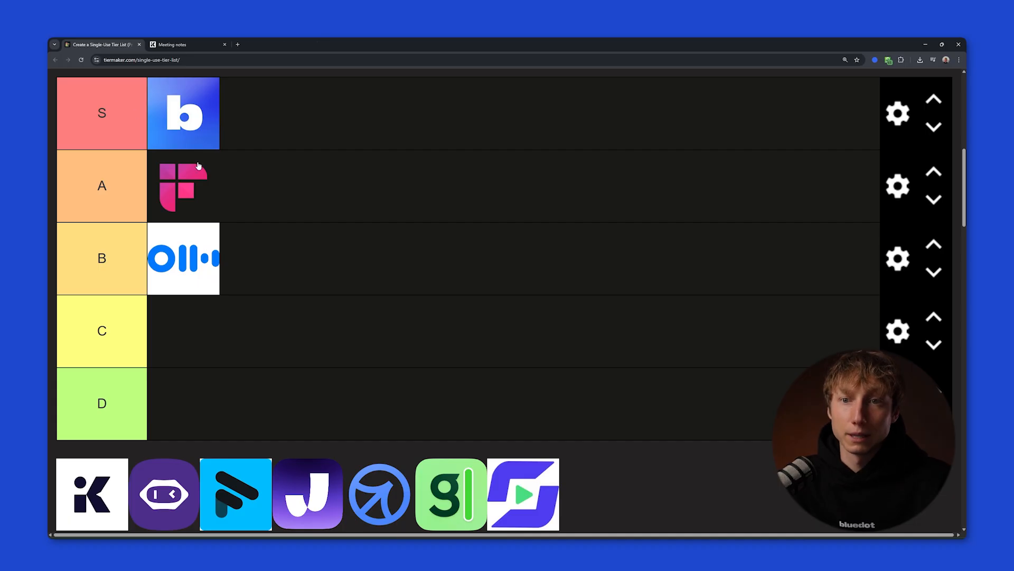
With Bluedot ranked in tier S, move on to the Krisp meetings list
left_click(189, 44)
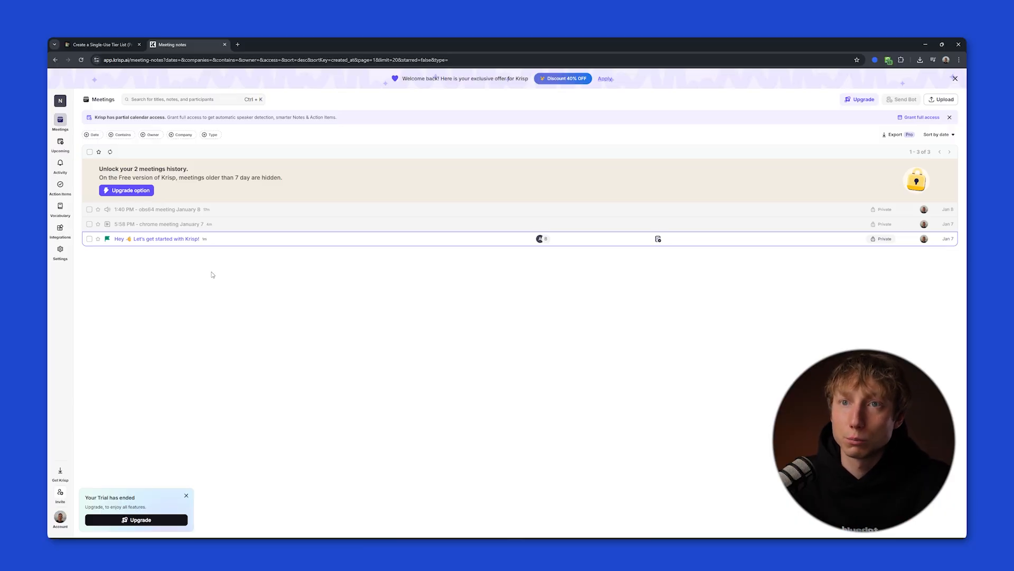
mouse_move(141, 279)
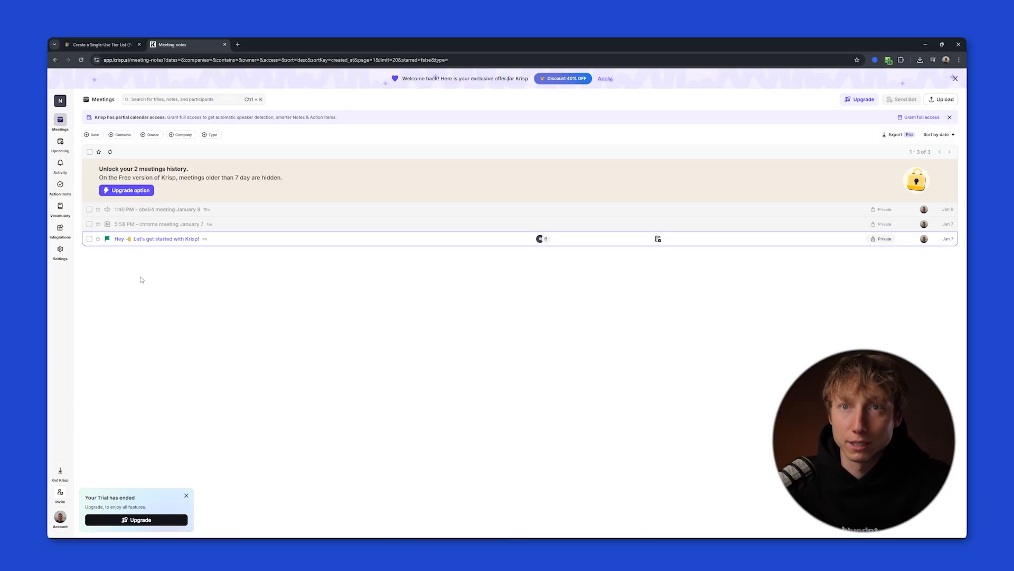
Review the 'Let's get started with Krisp' meeting's notes and transcript, then list Krisp's integrations
left_click(166, 238)
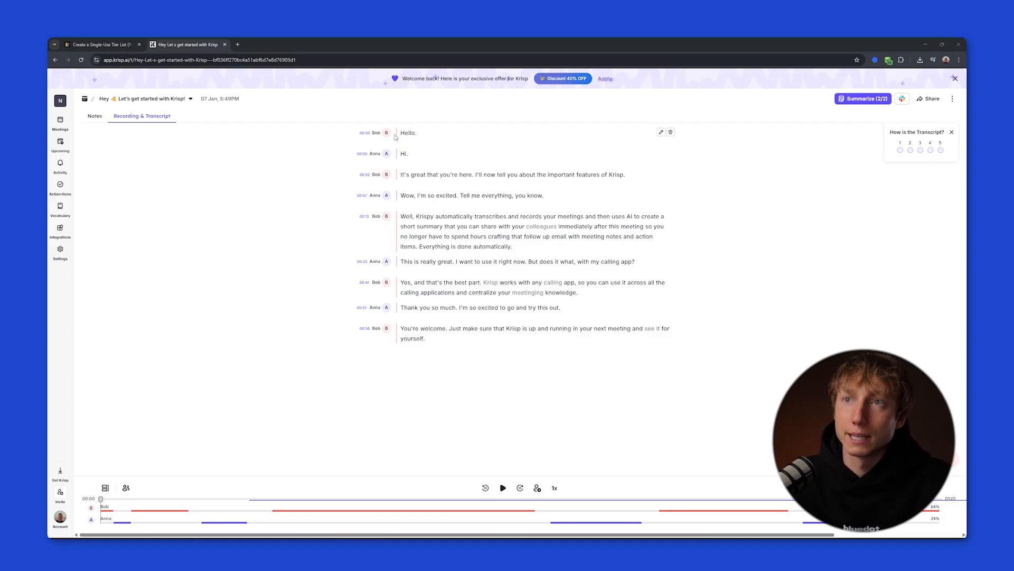
left_click(94, 117)
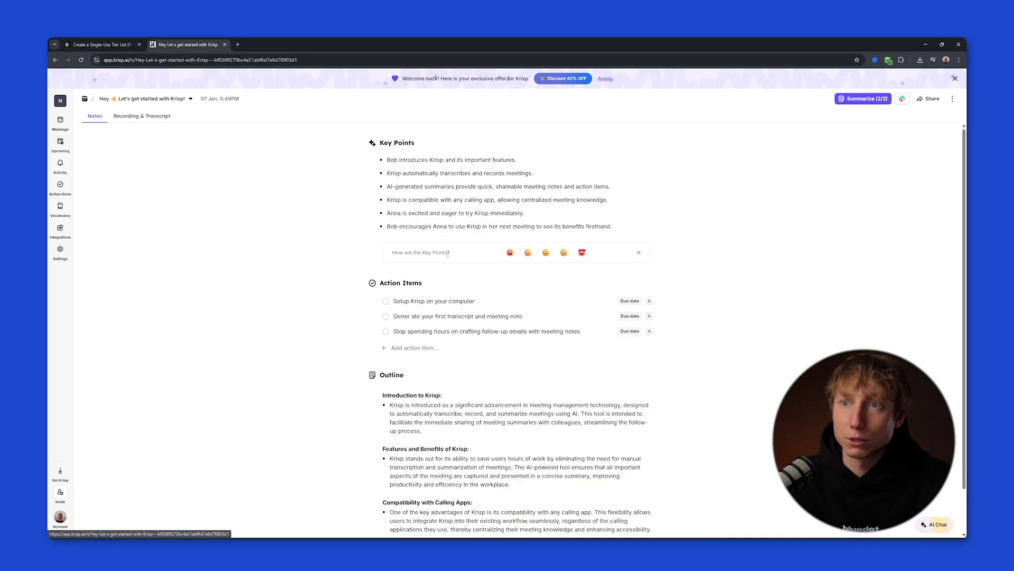
scroll("down", 3)
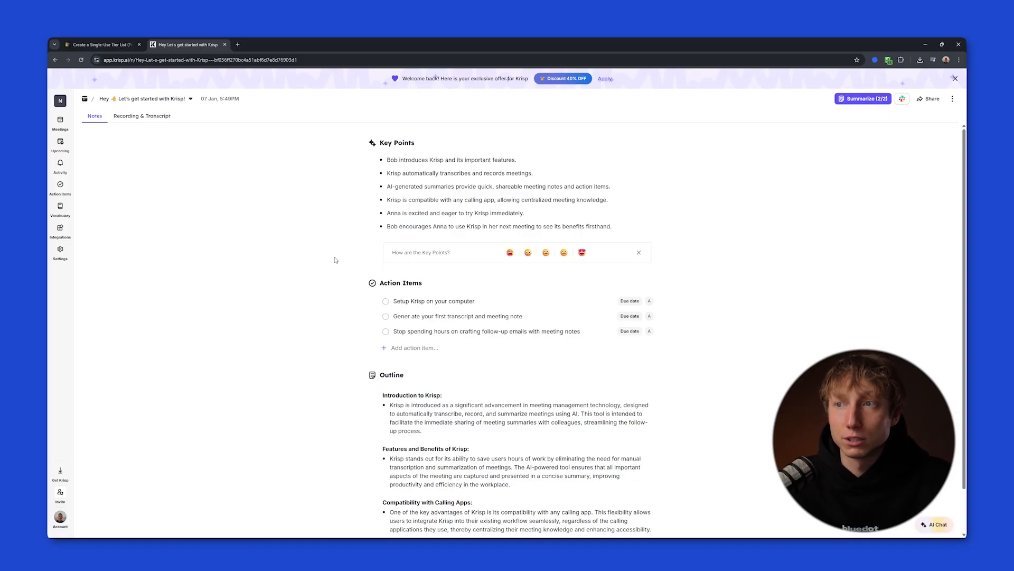
mouse_move(307, 194)
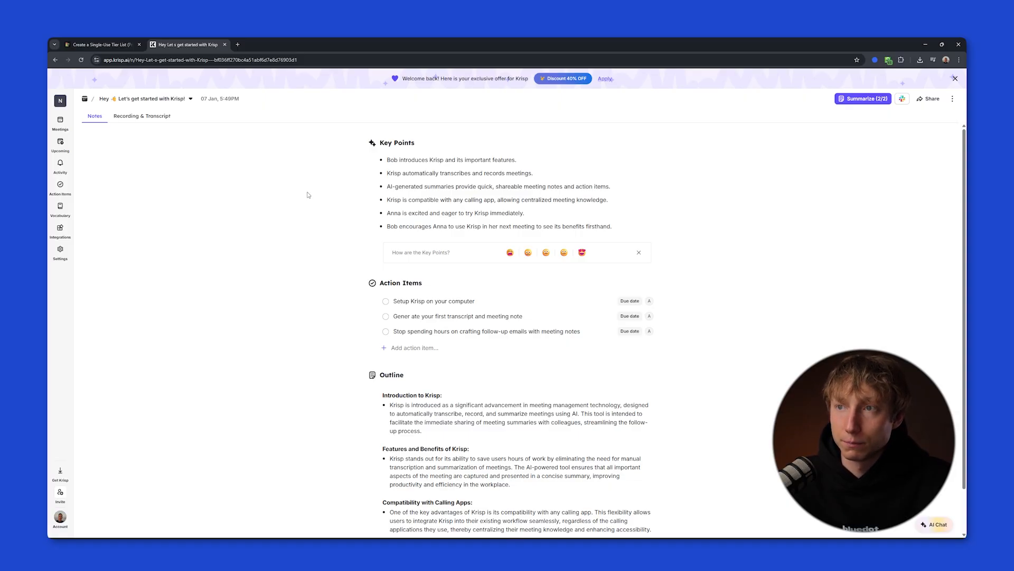
mouse_move(141, 116)
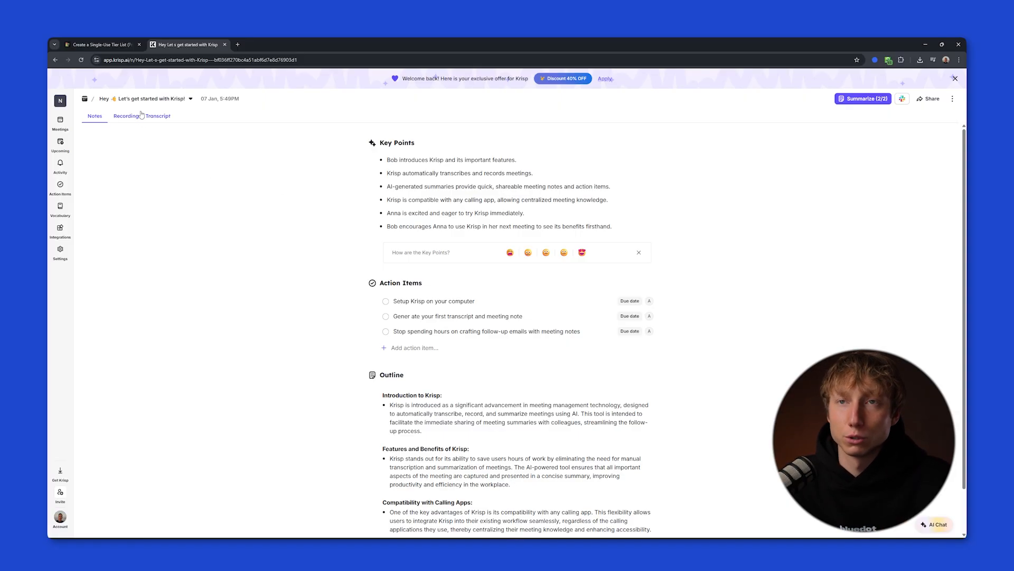
left_click(125, 116)
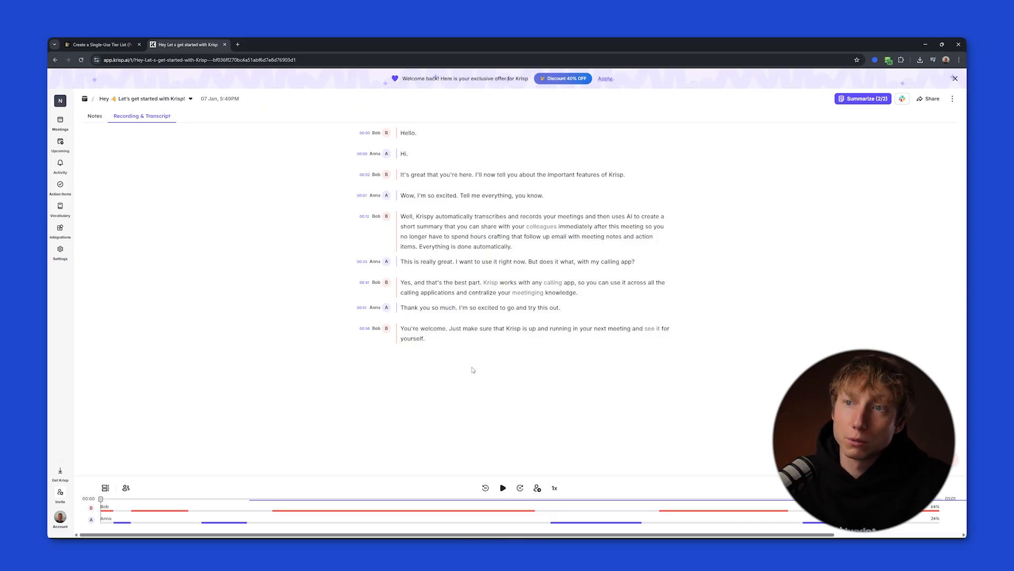
left_click(94, 116)
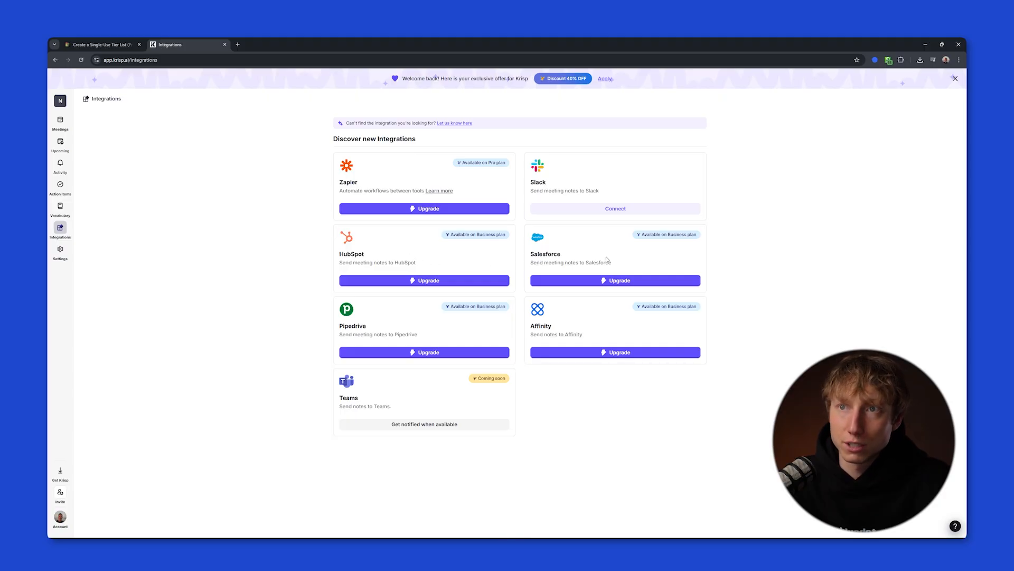
Return to Krisp's meetings list, check the upload dialog's transcription languages, then close it
left_click(59, 120)
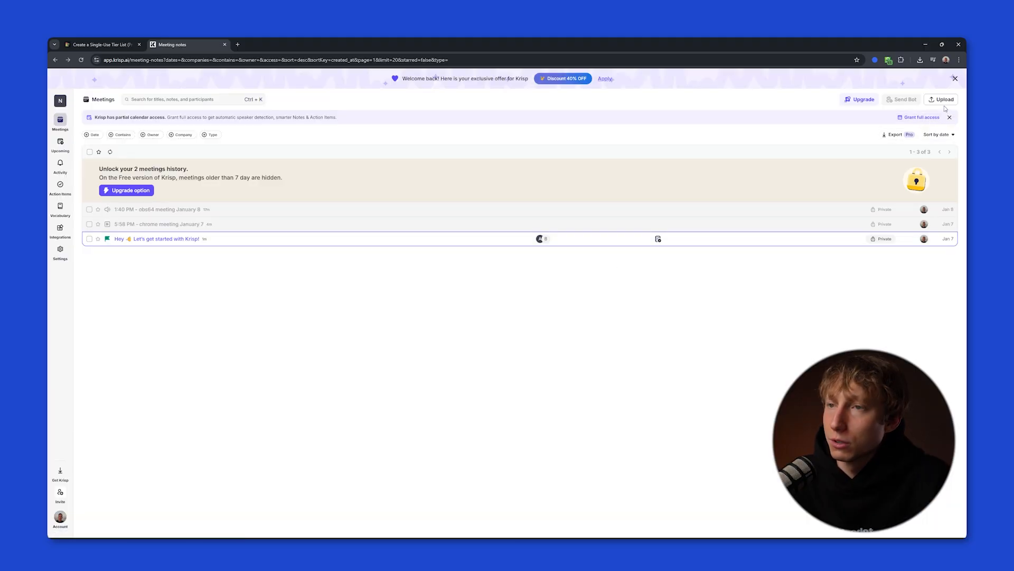
left_click(941, 99)
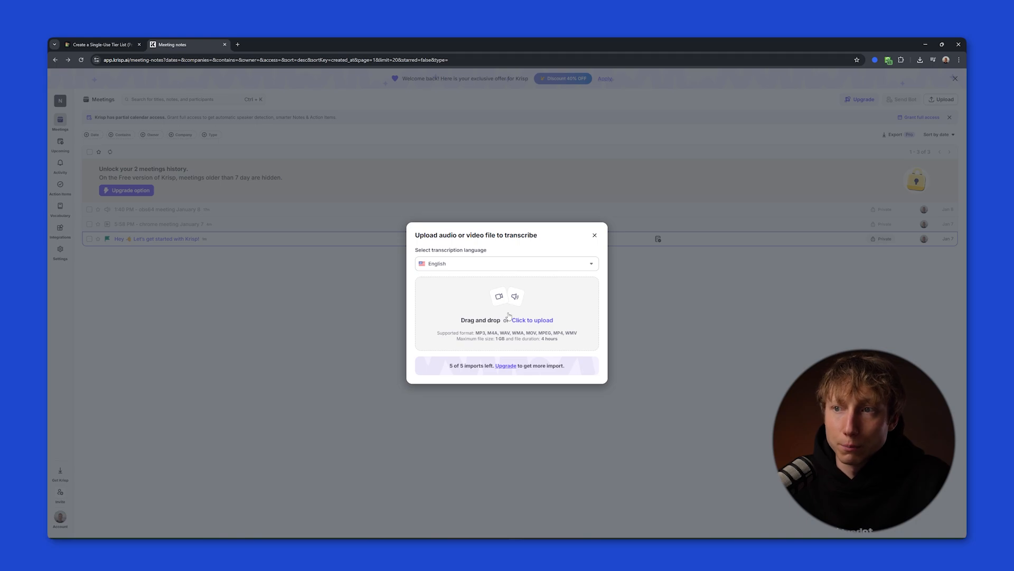
left_click(506, 264)
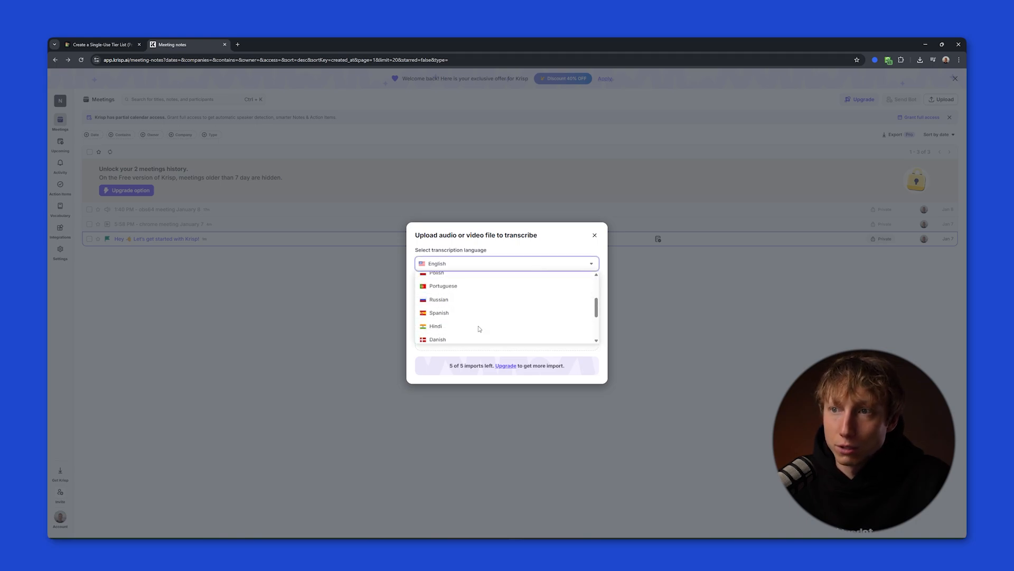
left_click(592, 235)
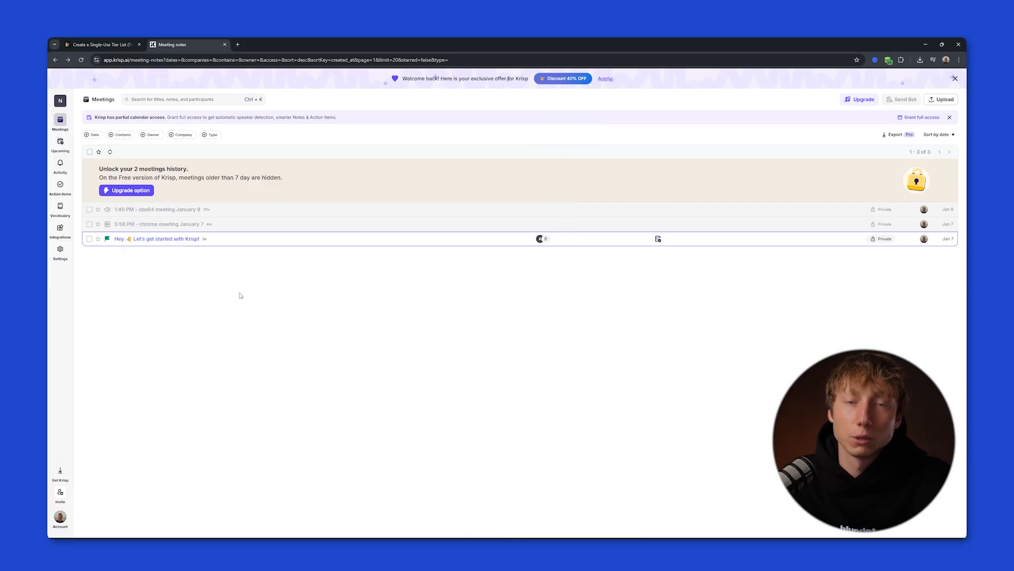
Switch to TierMaker and place the Krisp logo in the C tier
left_click(100, 45)
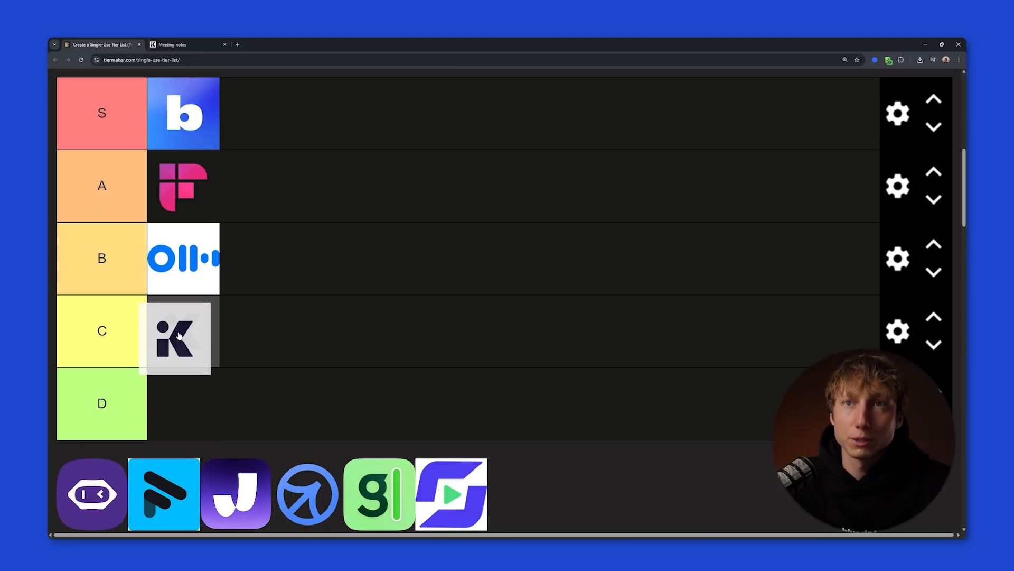
left_click(188, 45)
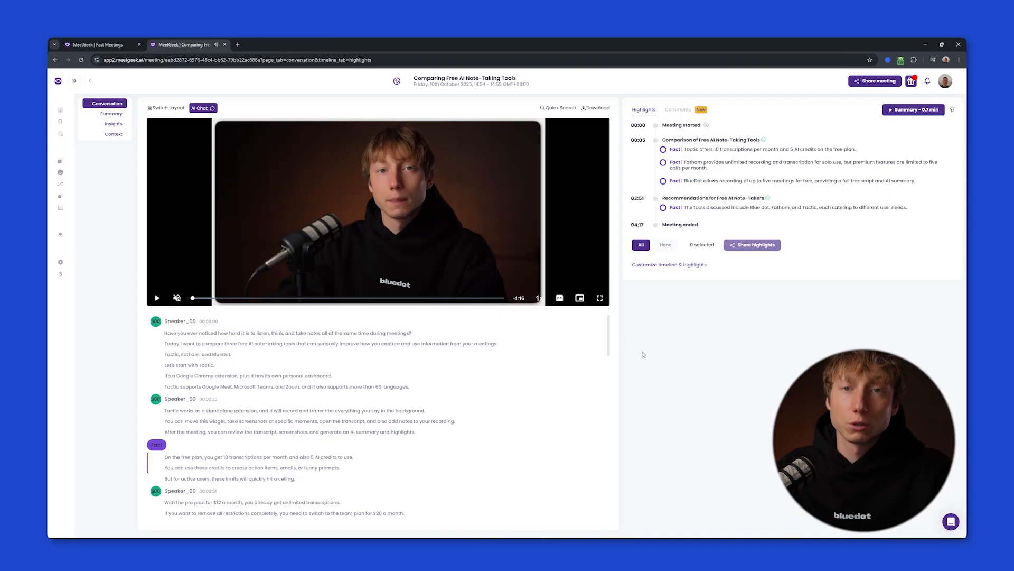
left_click(157, 298)
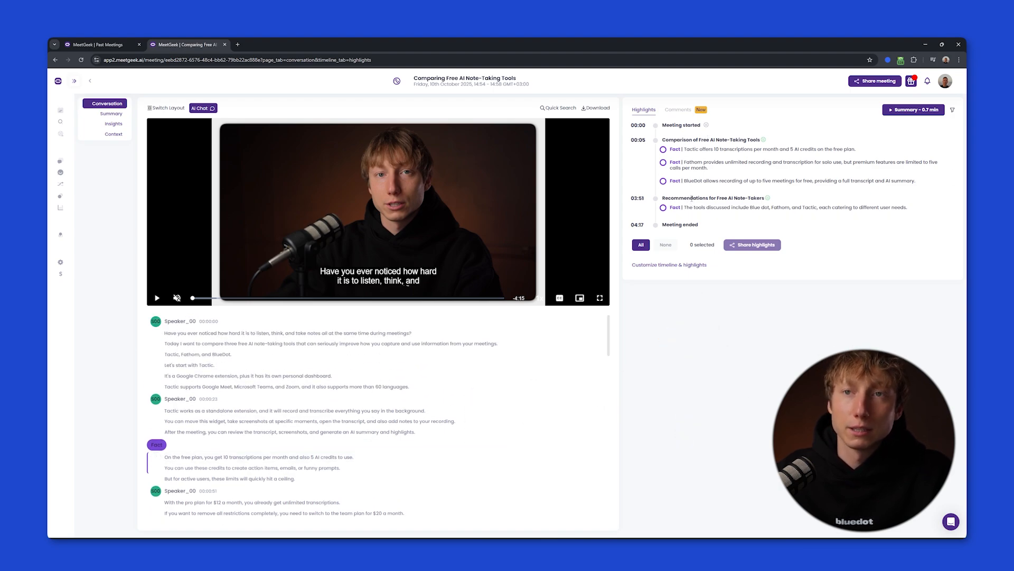
left_click(714, 197)
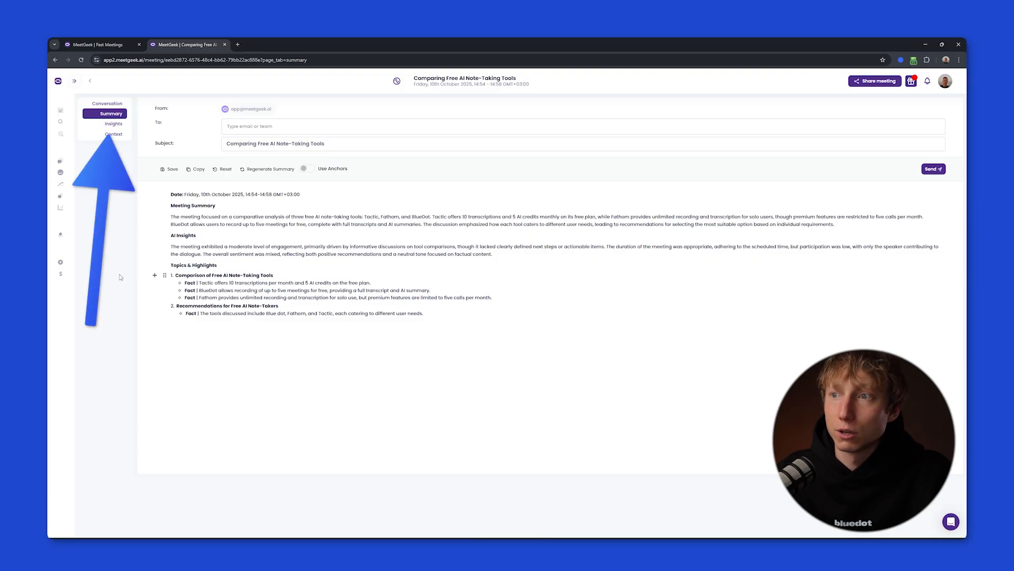
left_click(113, 124)
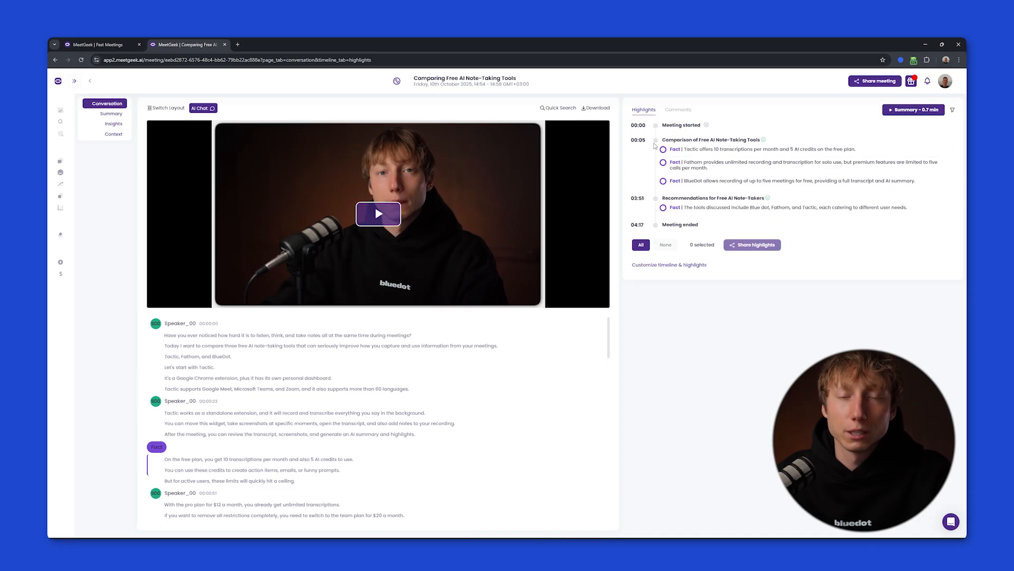
left_click(378, 214)
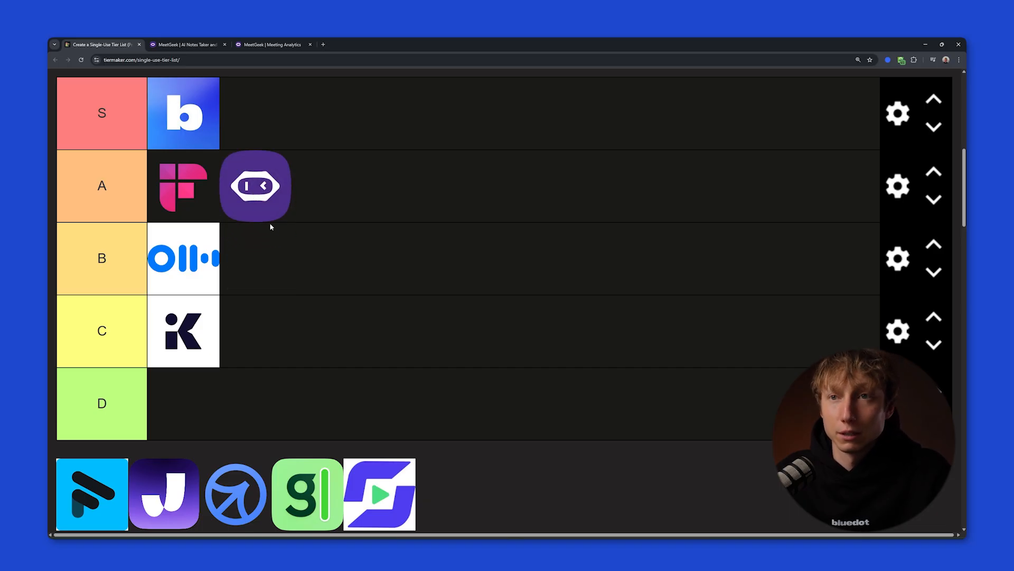
mouse_move(268, 233)
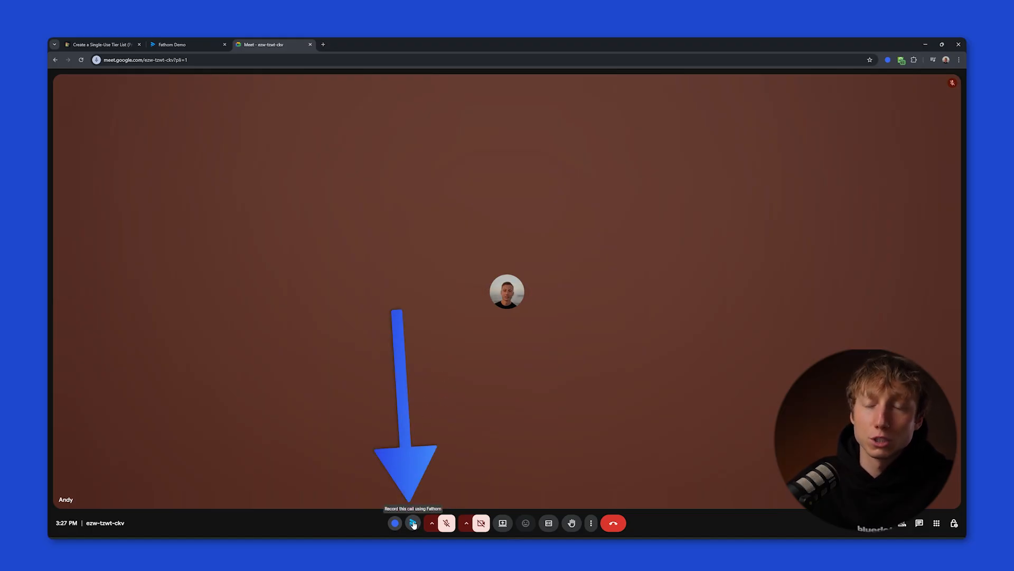
Start Fathom recording in the Meet call, then switch to the Fathom Demo recording tab
left_click(413, 523)
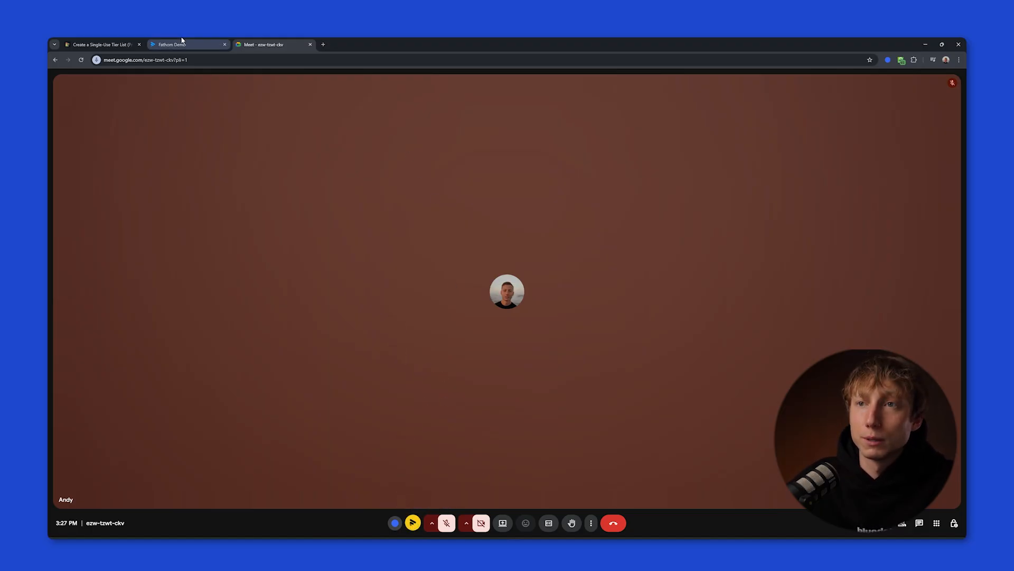
left_click(169, 44)
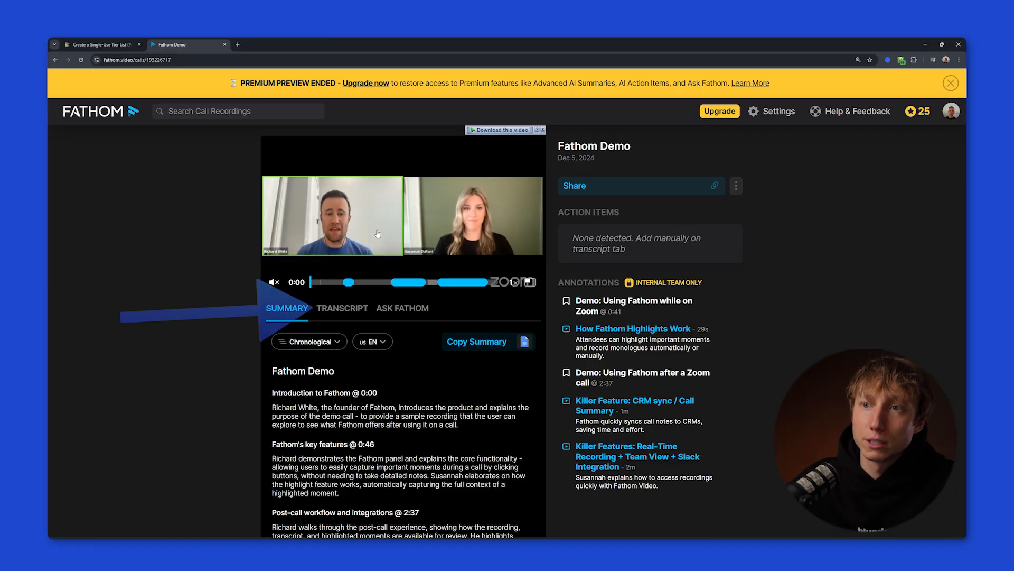
Play the Fathom Demo call recording and look over its summary
left_click(342, 308)
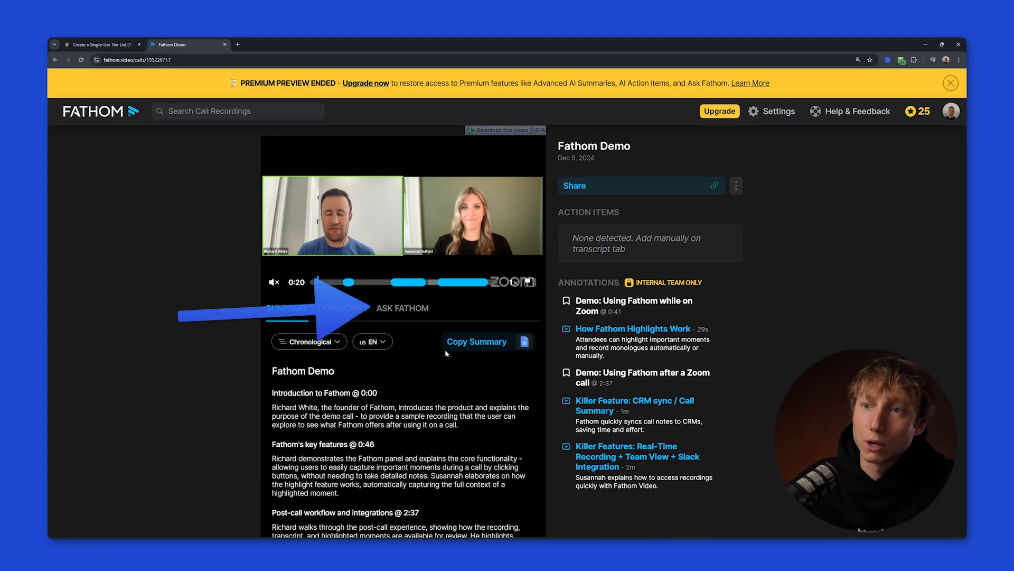
left_click(401, 307)
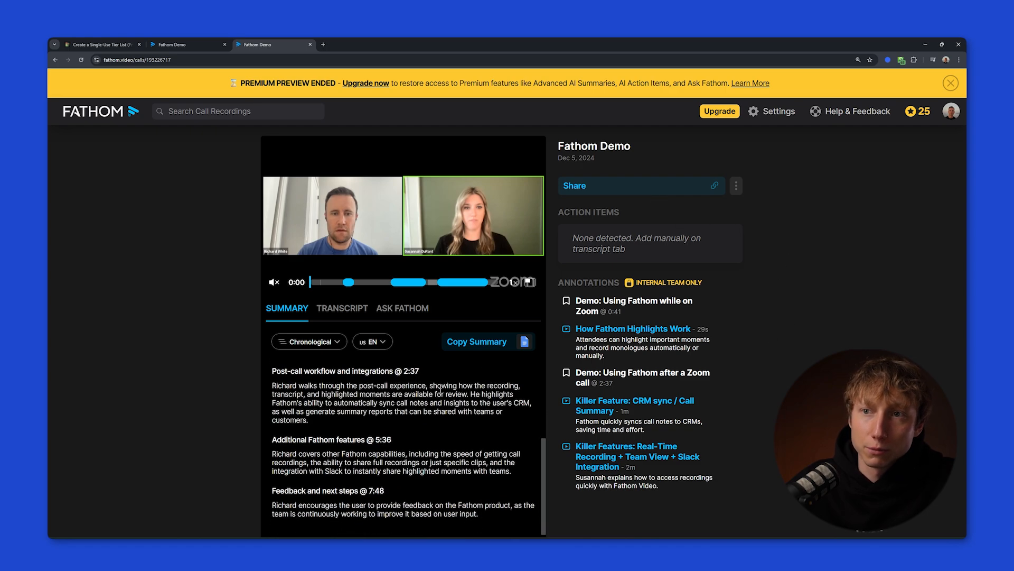
mouse_move(260, 380)
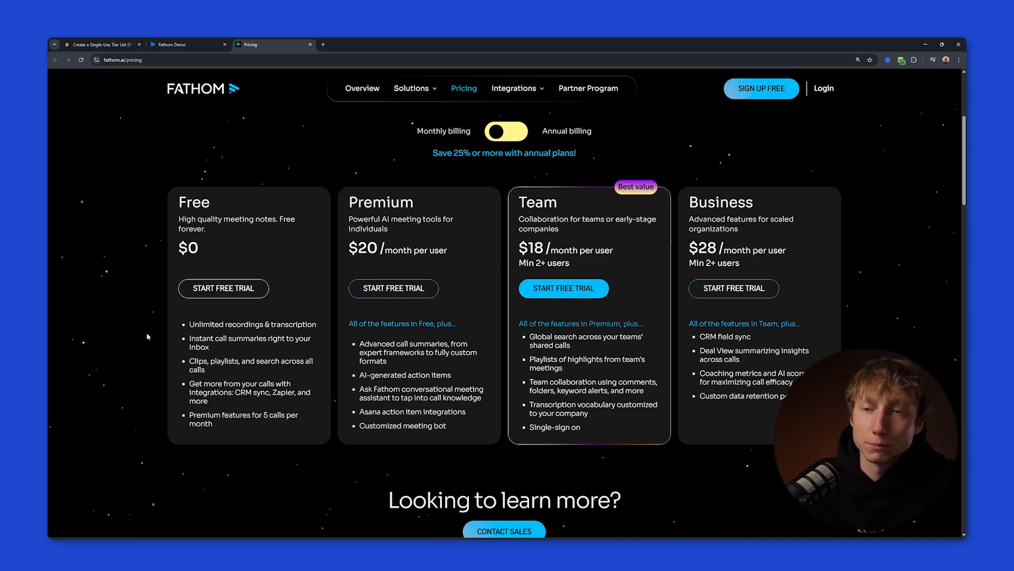
left_click(101, 44)
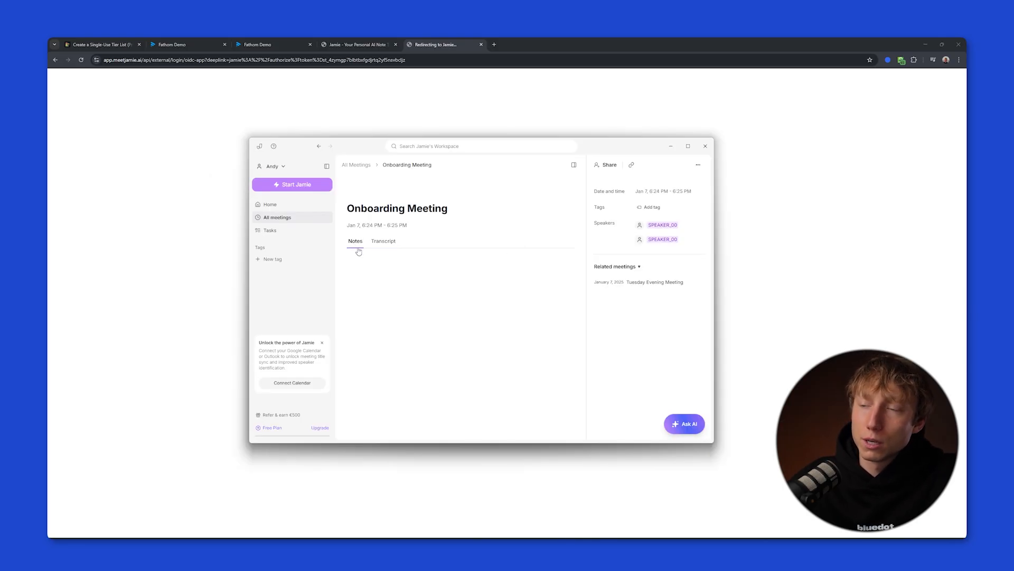
Check Jamie's Ask AI chat, the empty Notes and the Onboarding Meeting transcript
left_click(683, 423)
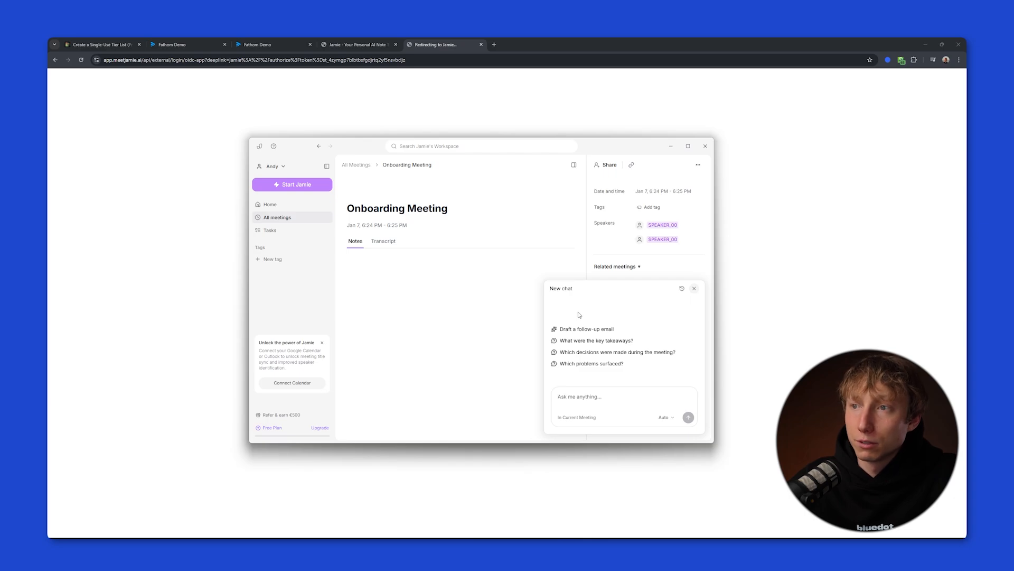
left_click(382, 241)
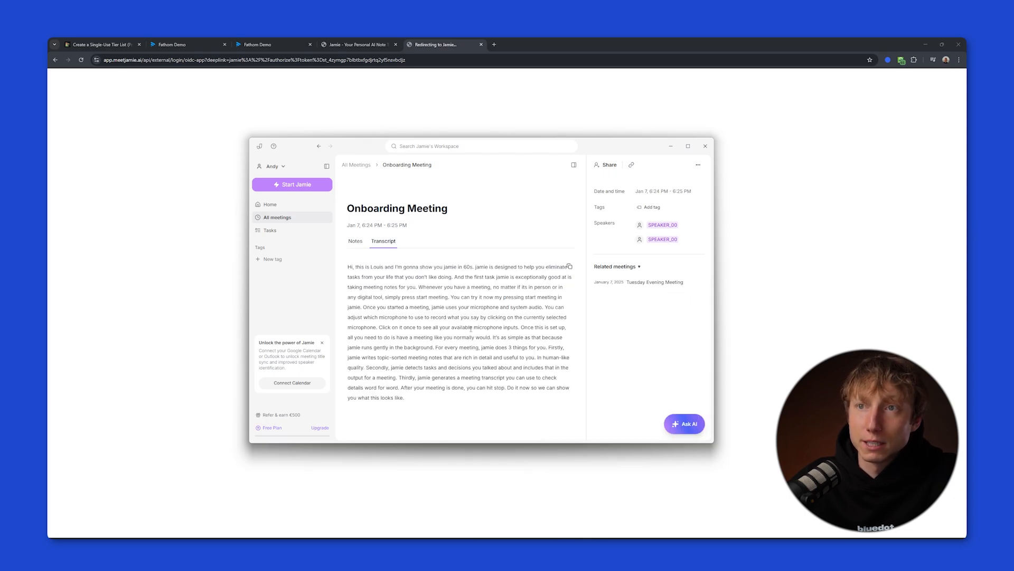
left_click(355, 241)
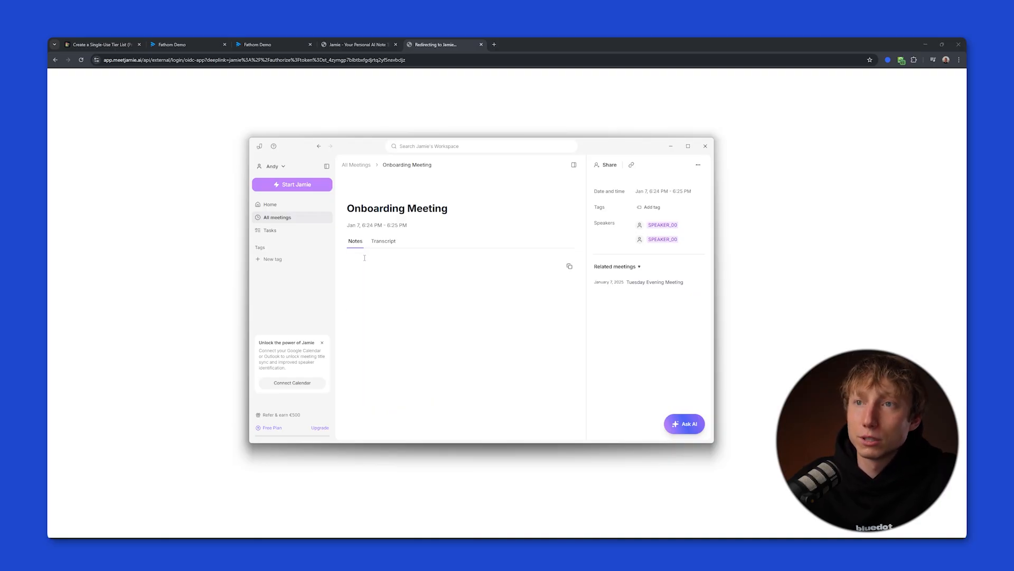
left_click(383, 241)
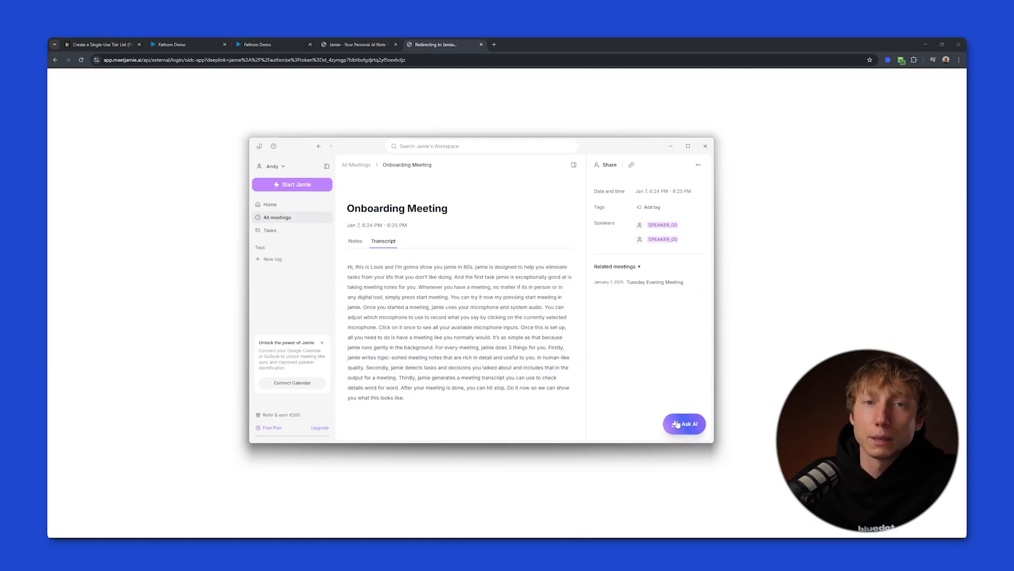
Reopen the Ask AI chat suggestions for the meeting and close it again
left_click(685, 424)
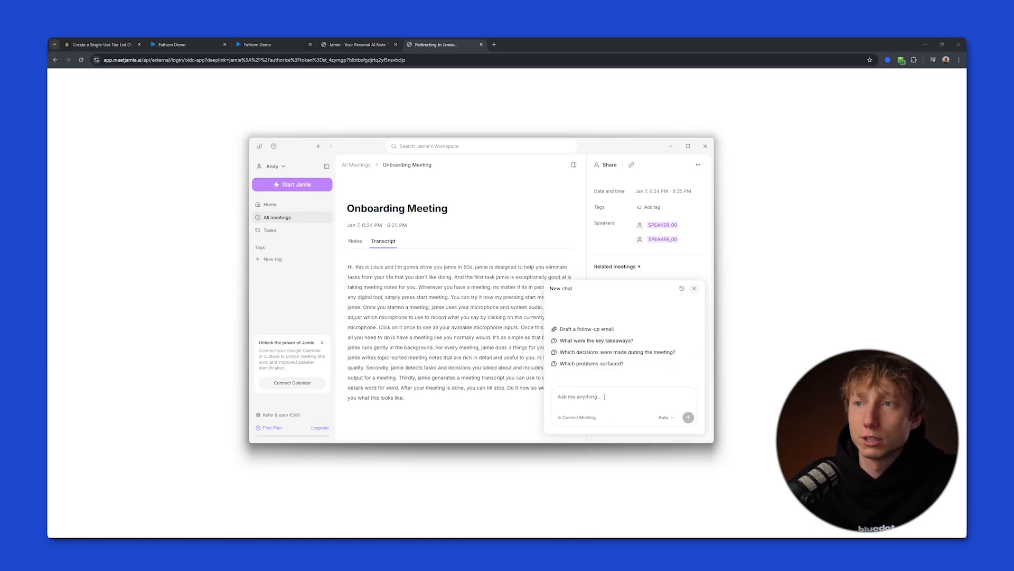
mouse_move(636, 384)
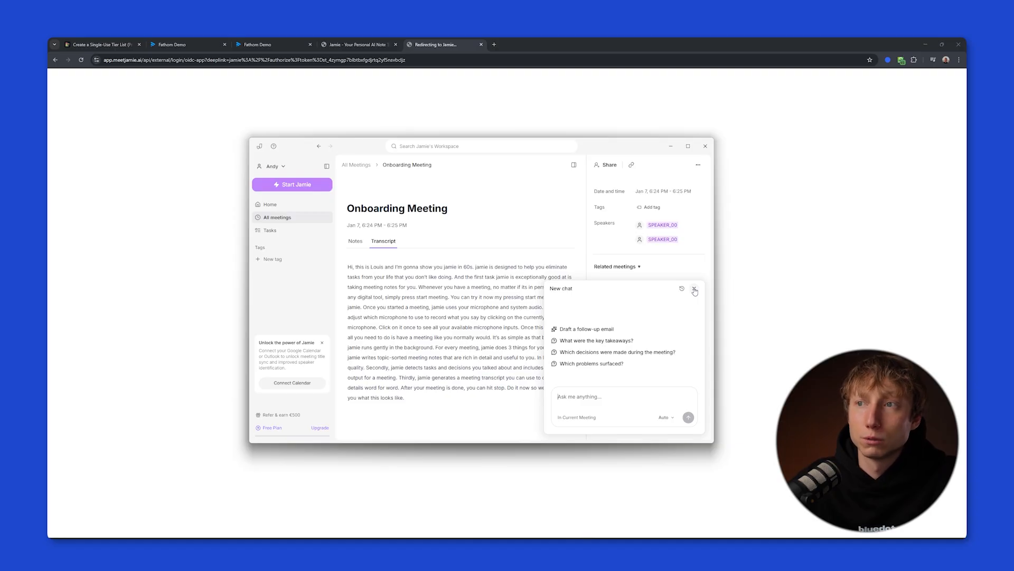
left_click(695, 288)
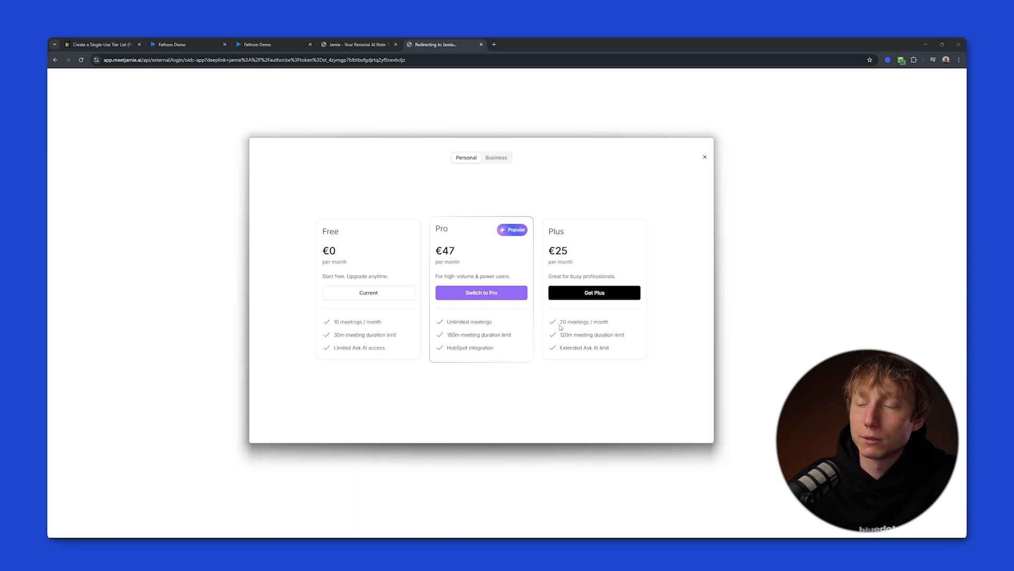
mouse_move(621, 369)
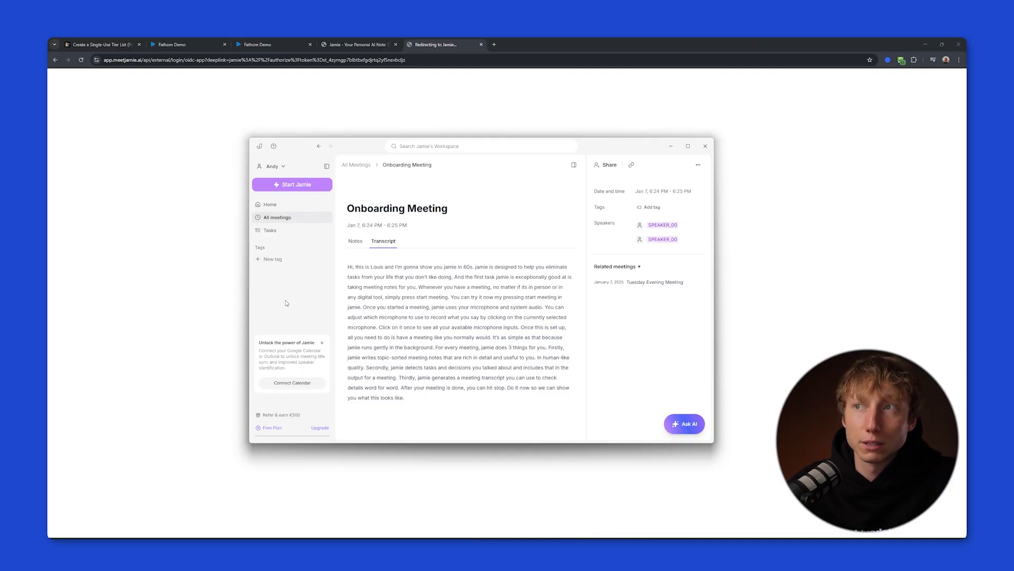
left_click(101, 44)
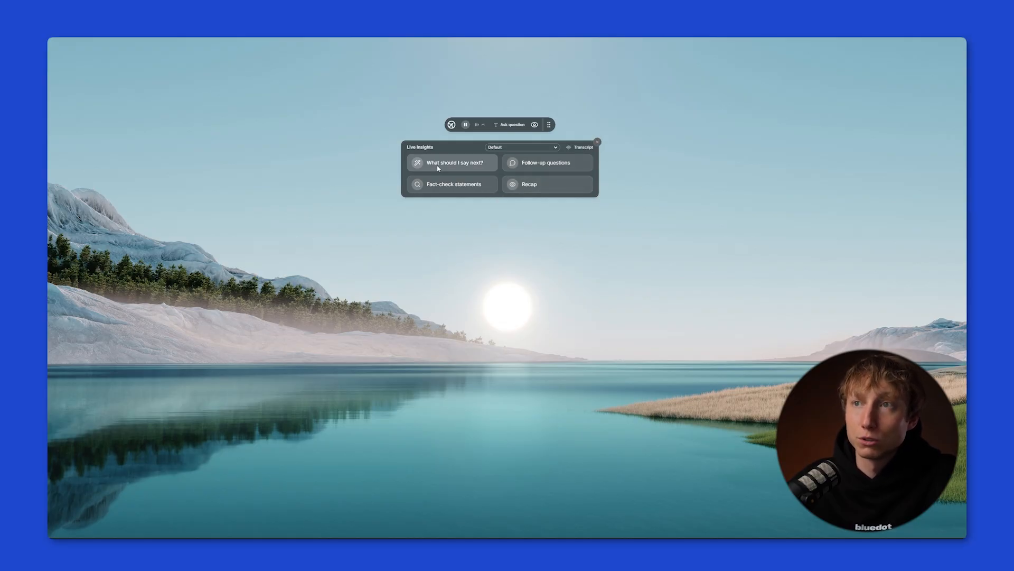
Ask Cluely's Live Insights 'What should I say next?' and view the AI response
left_click(457, 162)
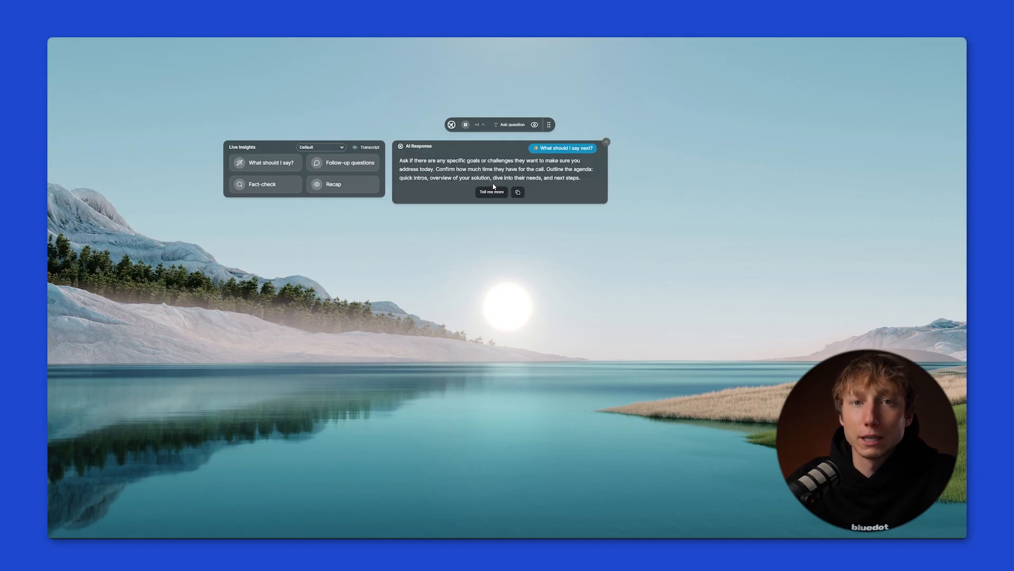
left_click(465, 124)
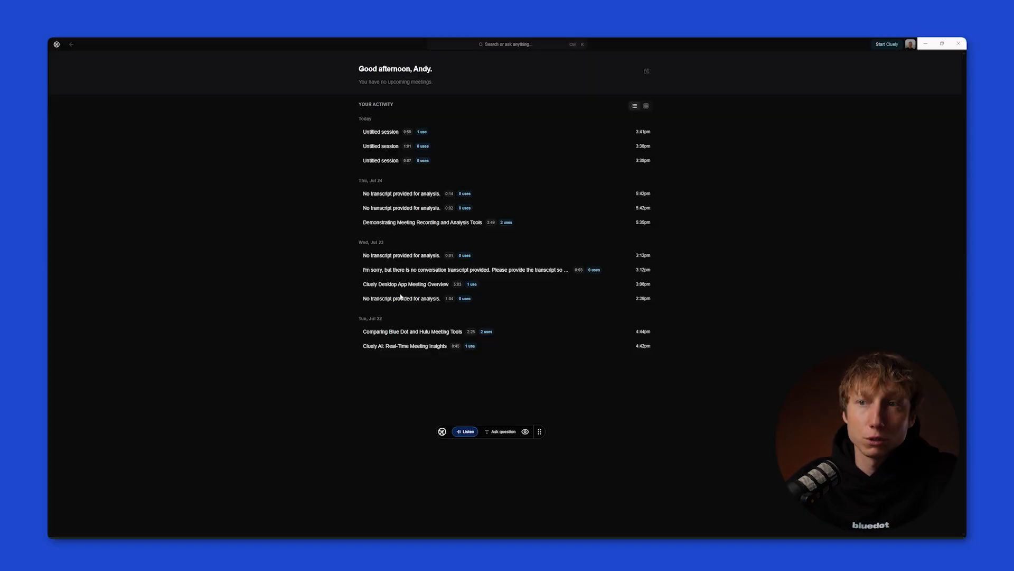
Look through Cluely's Your Activity list of past sessions
left_click(405, 285)
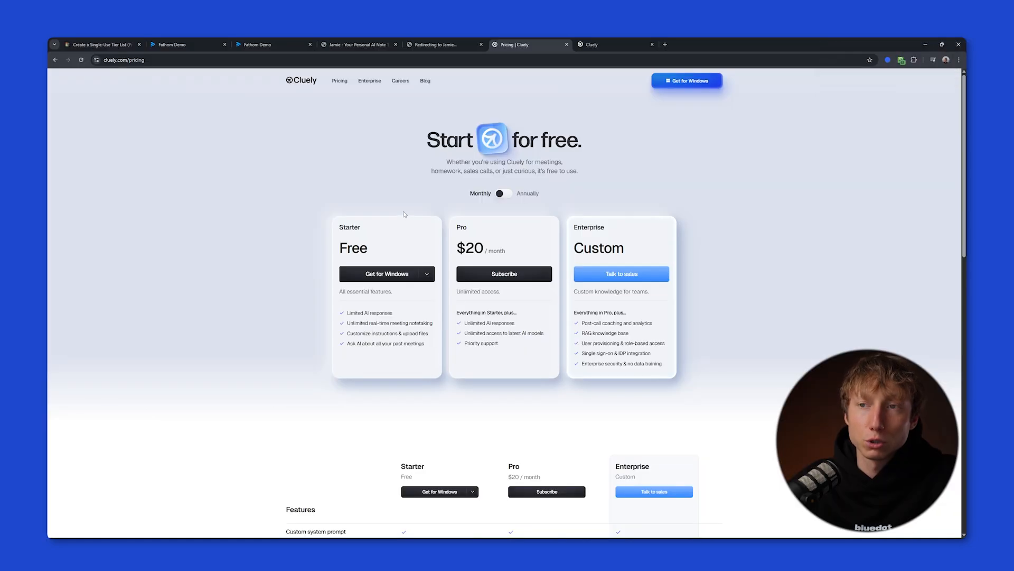
mouse_move(373, 341)
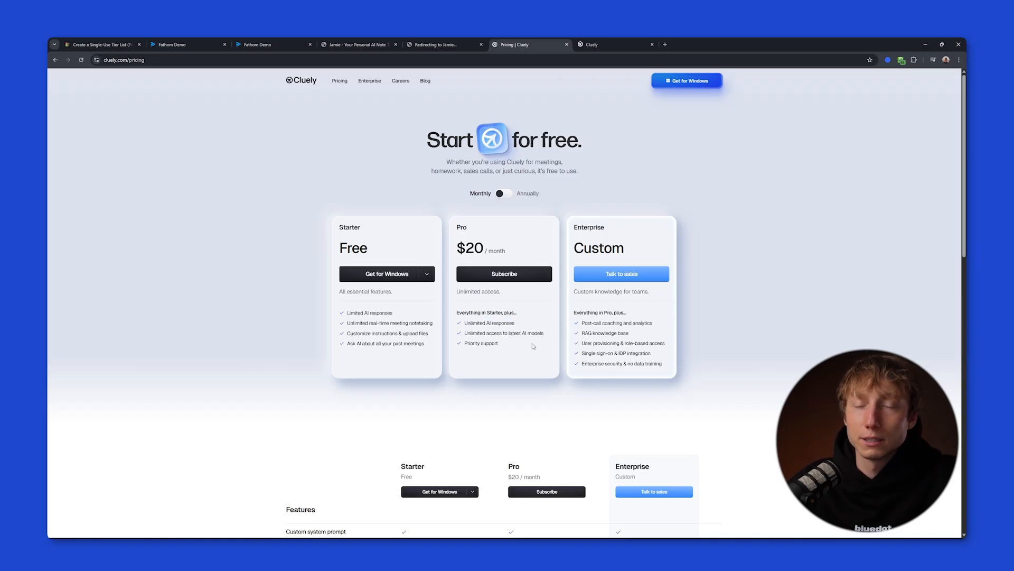
mouse_move(473, 211)
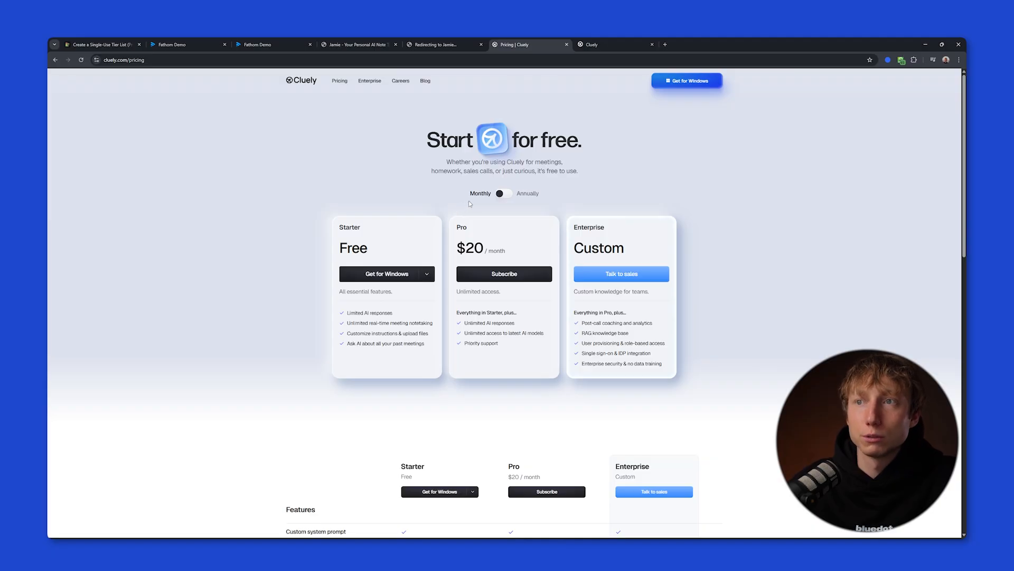
mouse_move(483, 207)
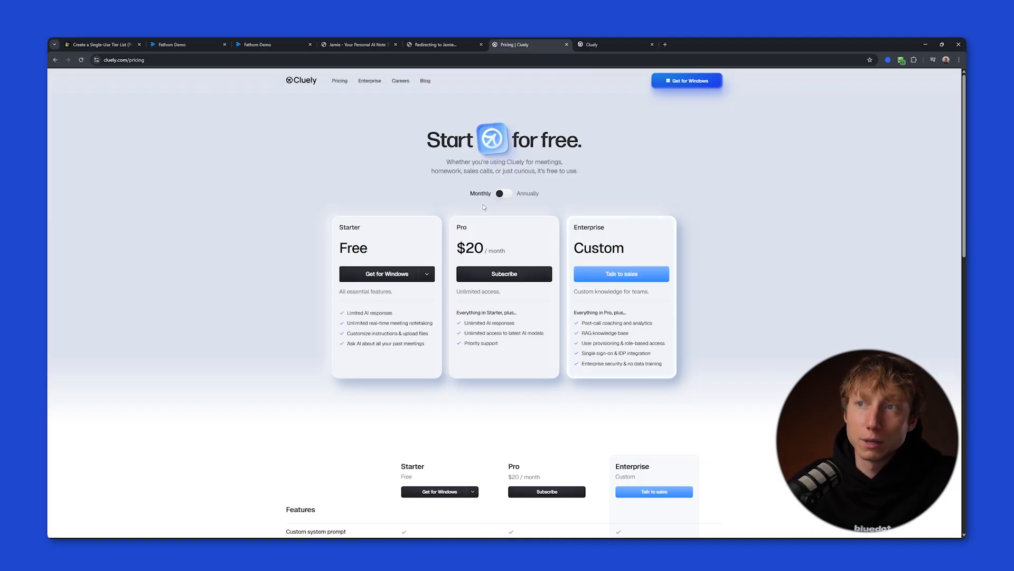
mouse_move(489, 209)
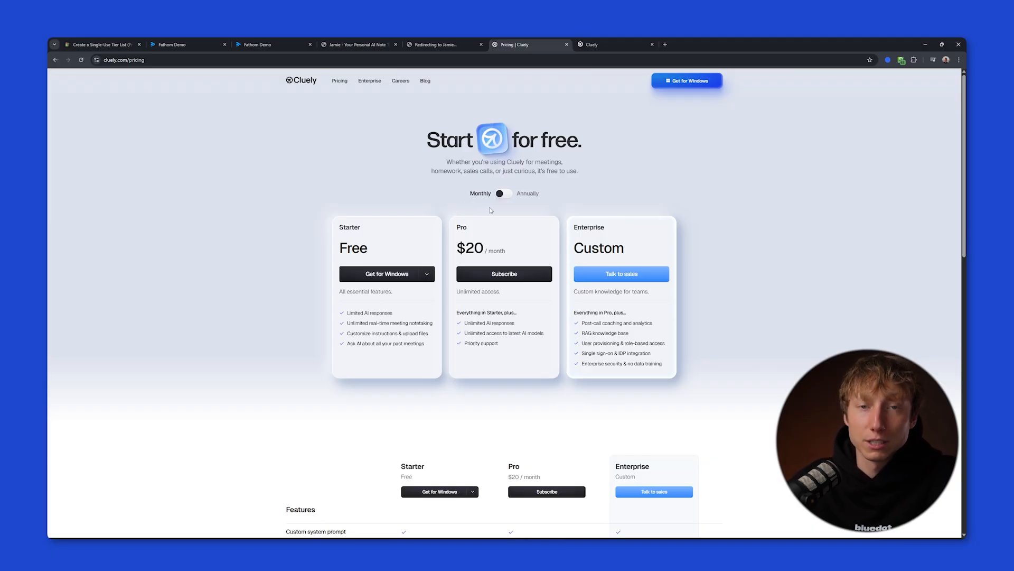
Switch to TierMaker and drag the Cluely logo into the B tier beside Otter
left_click(101, 44)
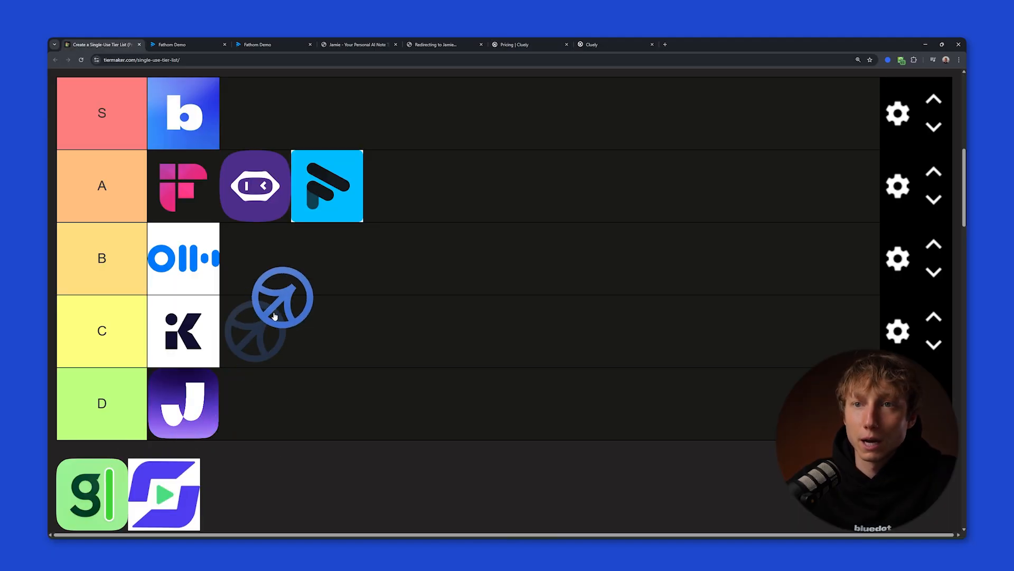
left_click_drag(268, 311, 254, 259)
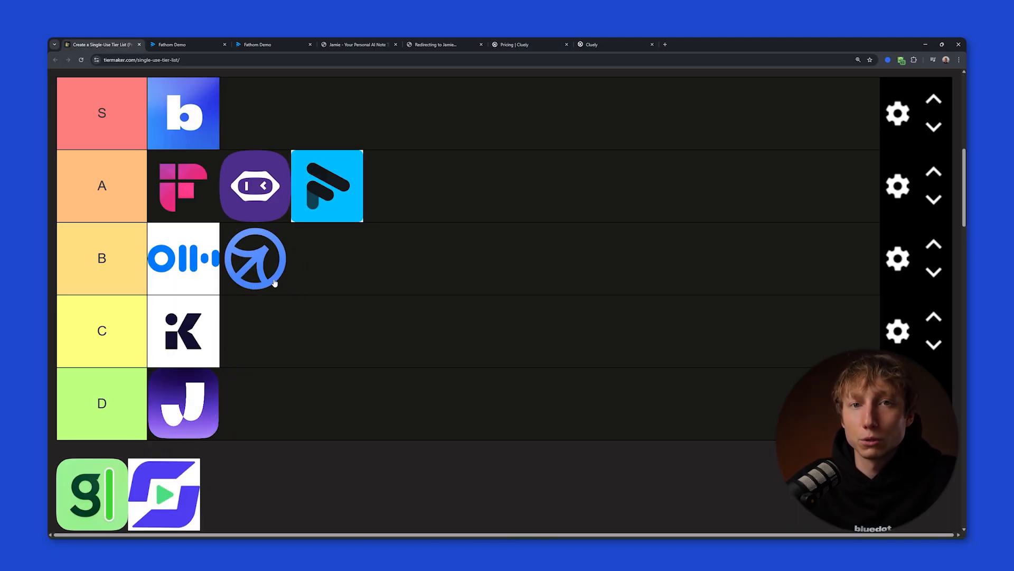
mouse_move(276, 307)
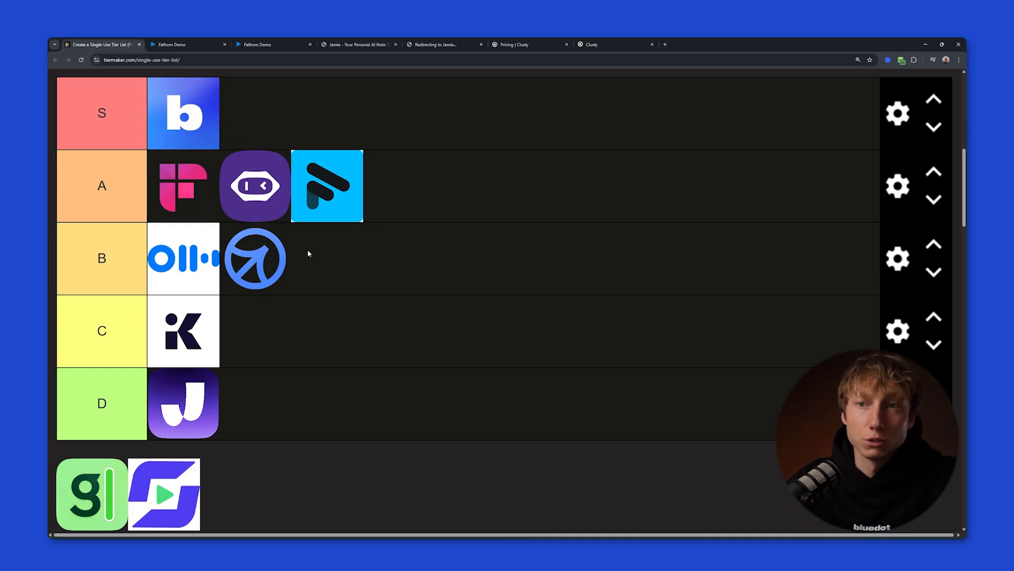
mouse_move(273, 341)
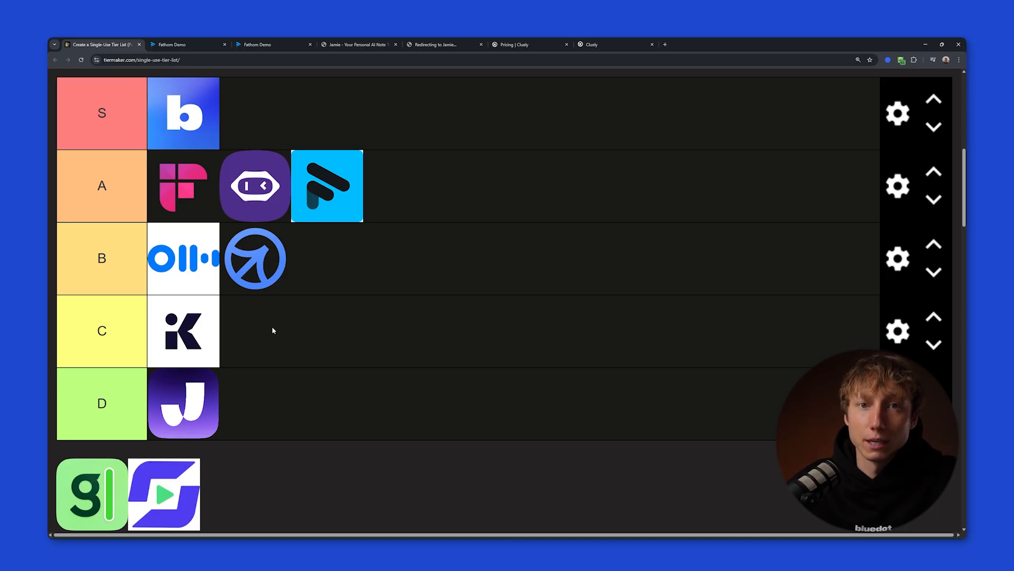
mouse_move(251, 334)
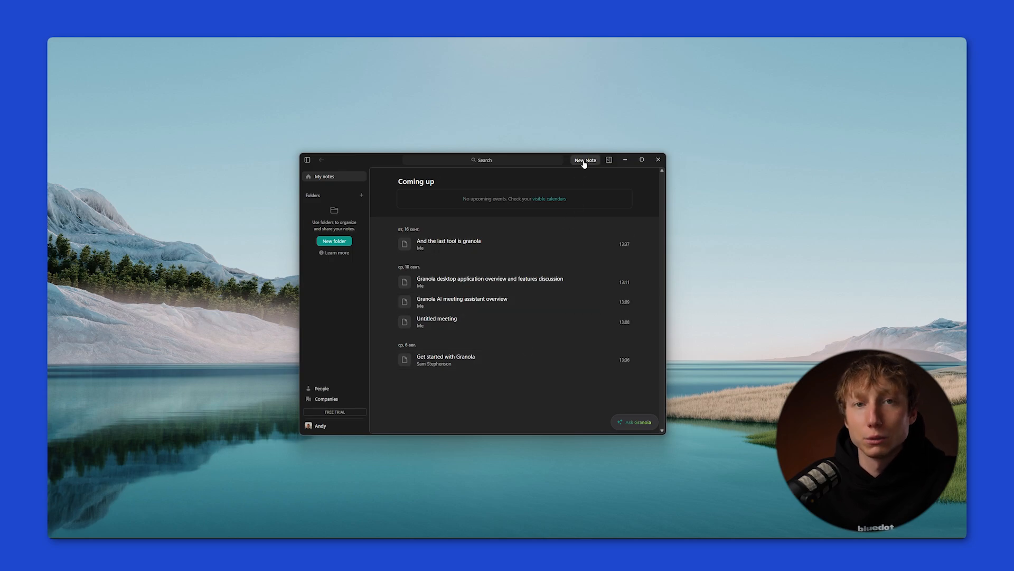
Open the 'Granola AI meeting assistant overview' note and show its enhanced AI-generated notes
left_click(584, 159)
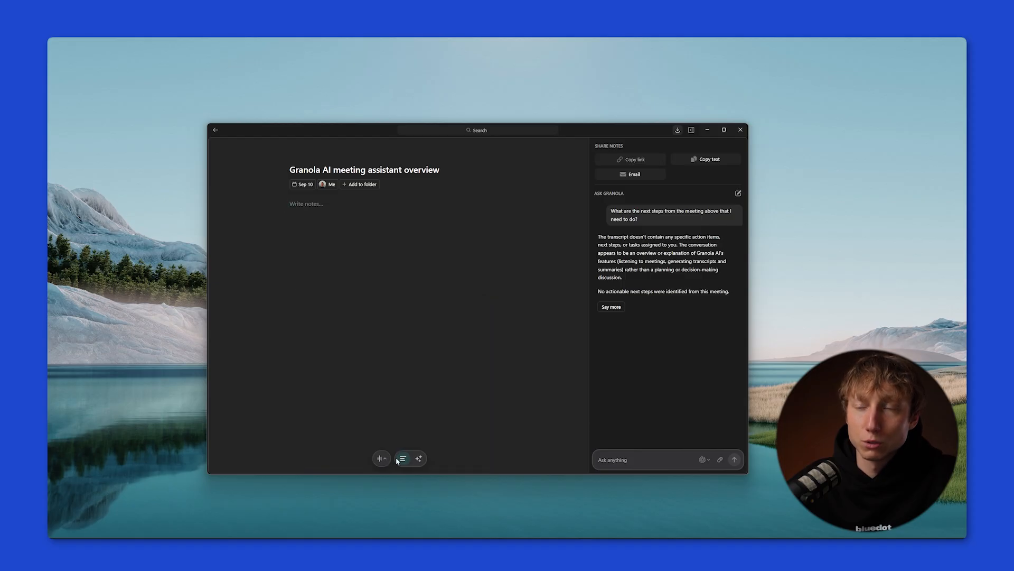
left_click(418, 458)
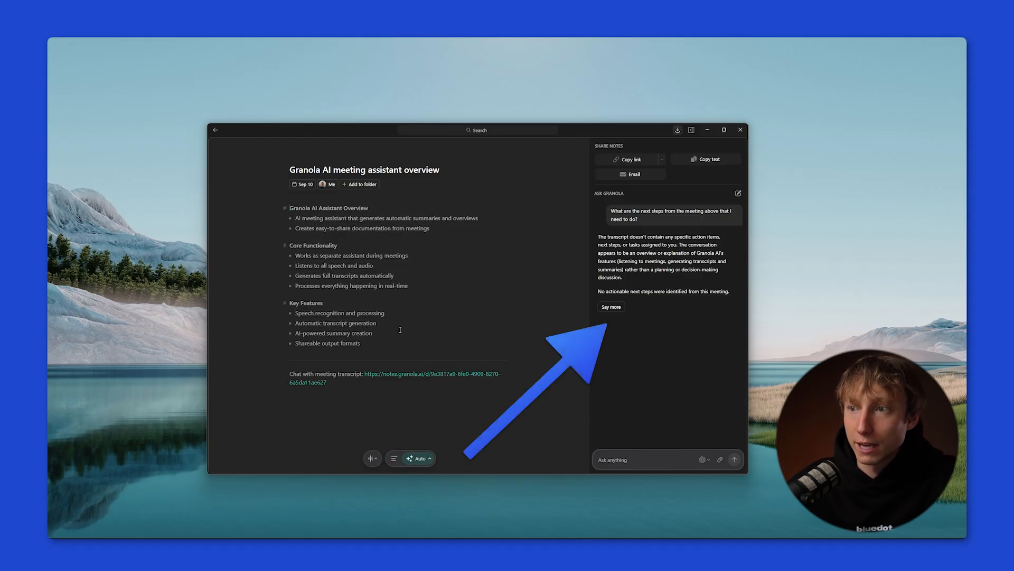
left_click(647, 459)
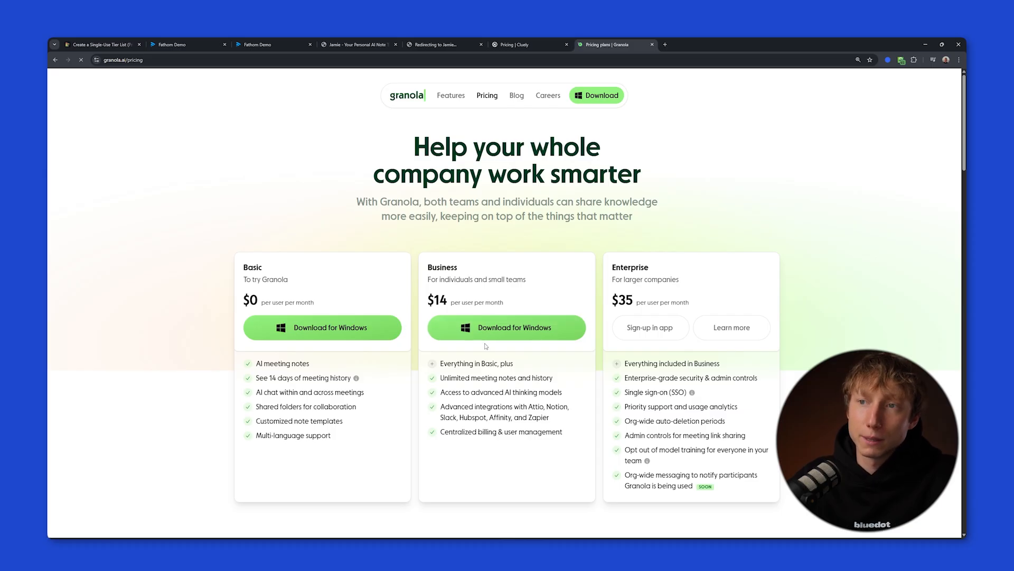
mouse_move(454, 353)
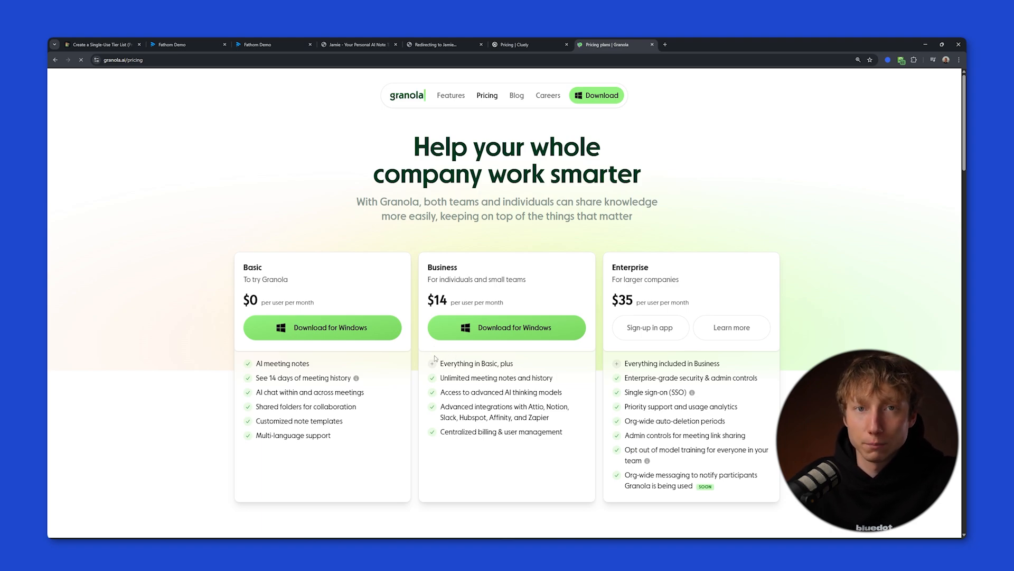
Switch back to the TierMaker tab after viewing Granola's pricing plans
left_click(100, 45)
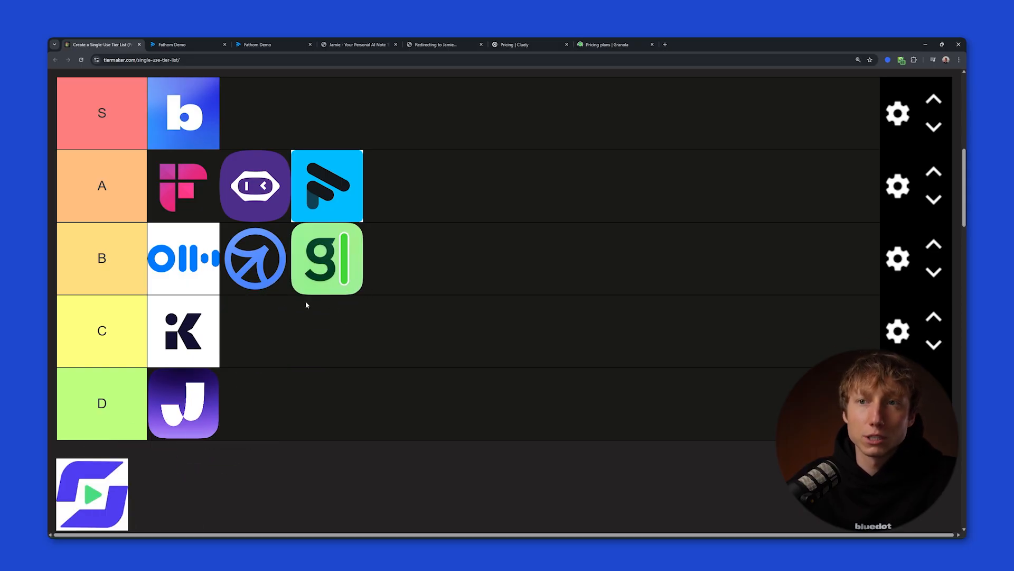
mouse_move(311, 302)
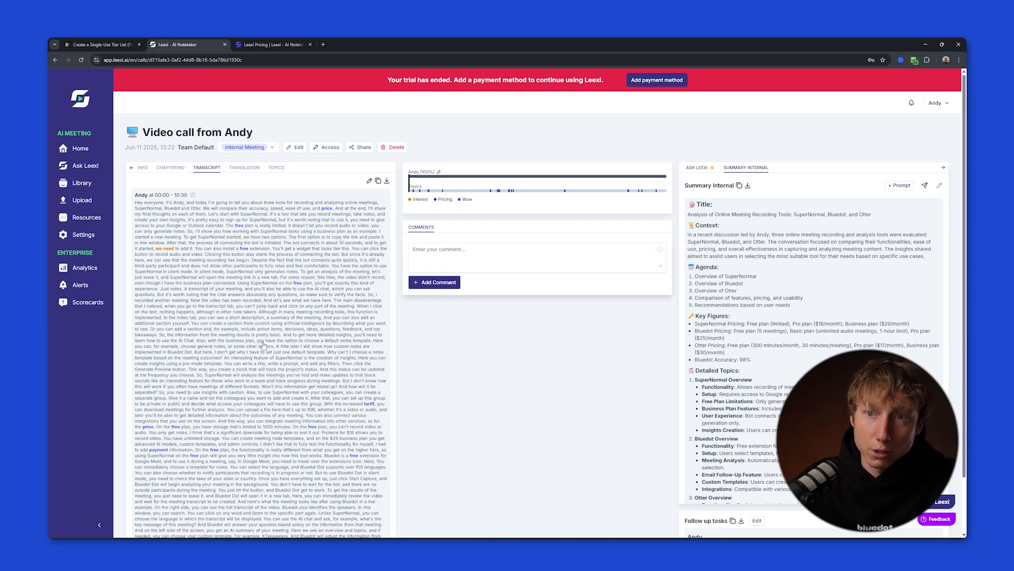
Review the call transcript and chapter summaries, dismissing the Add prompt dialog and the Ask Leexi chat
scroll("down", 3)
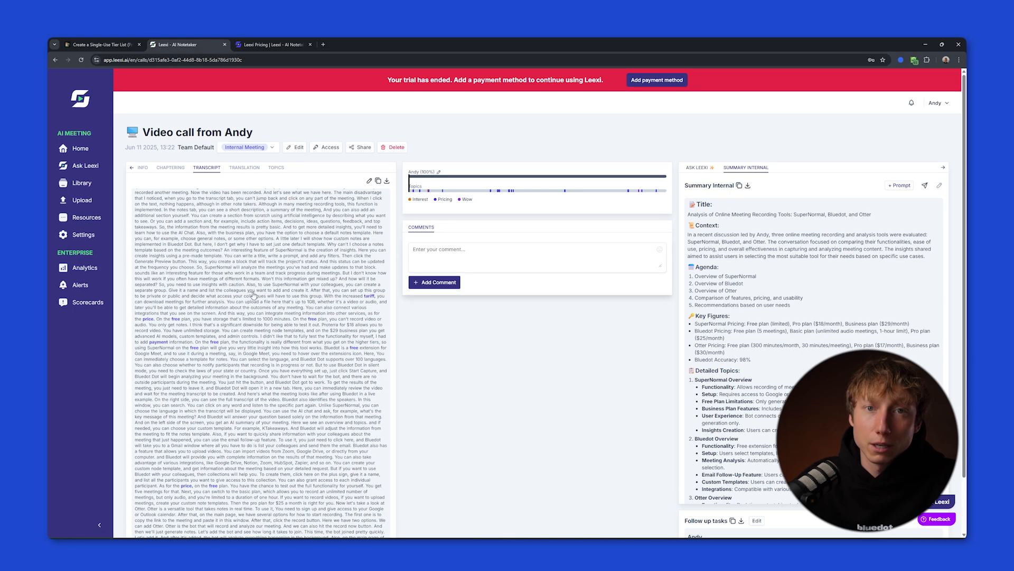
scroll("down", 3)
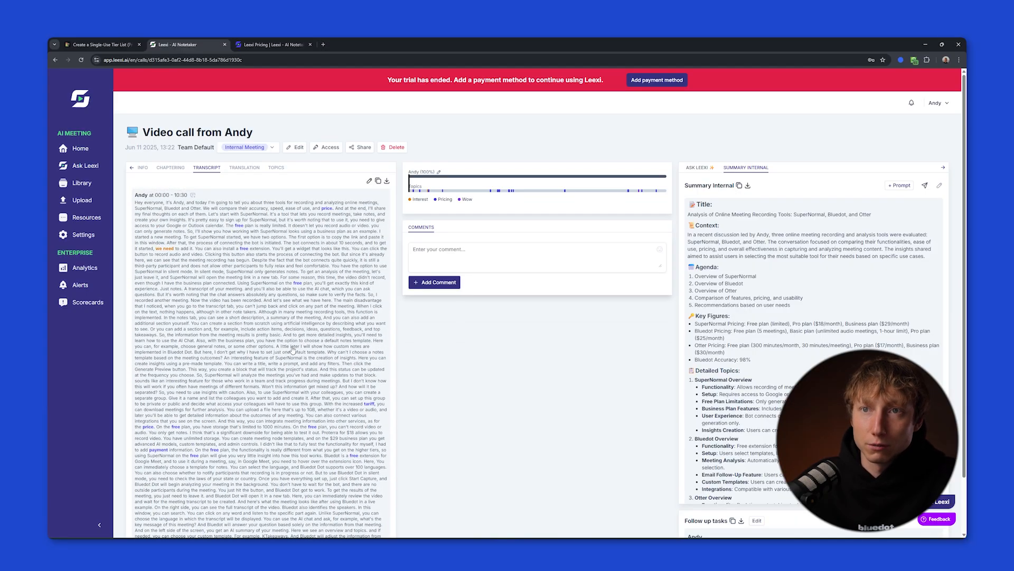
left_click(170, 167)
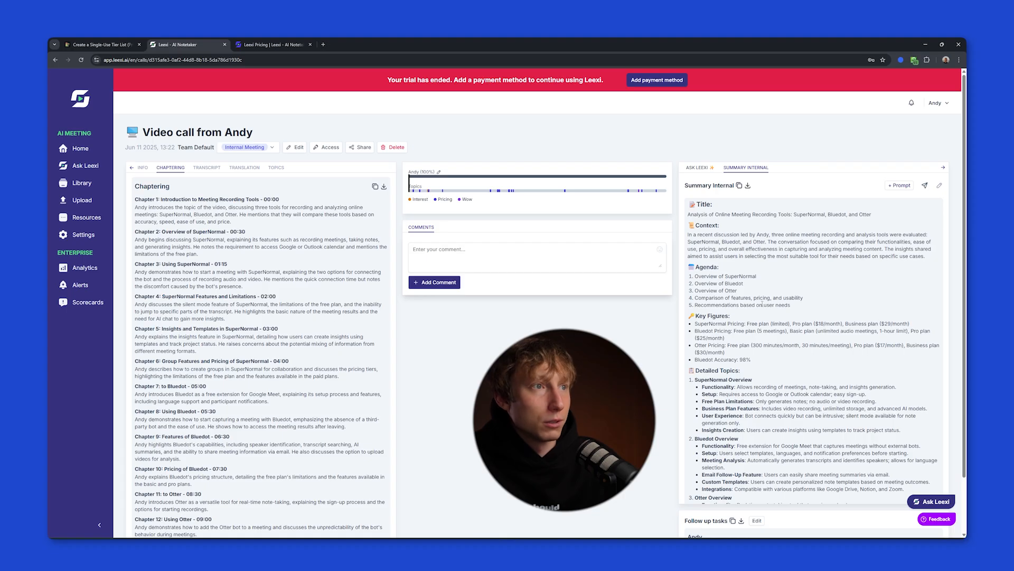
left_click(898, 186)
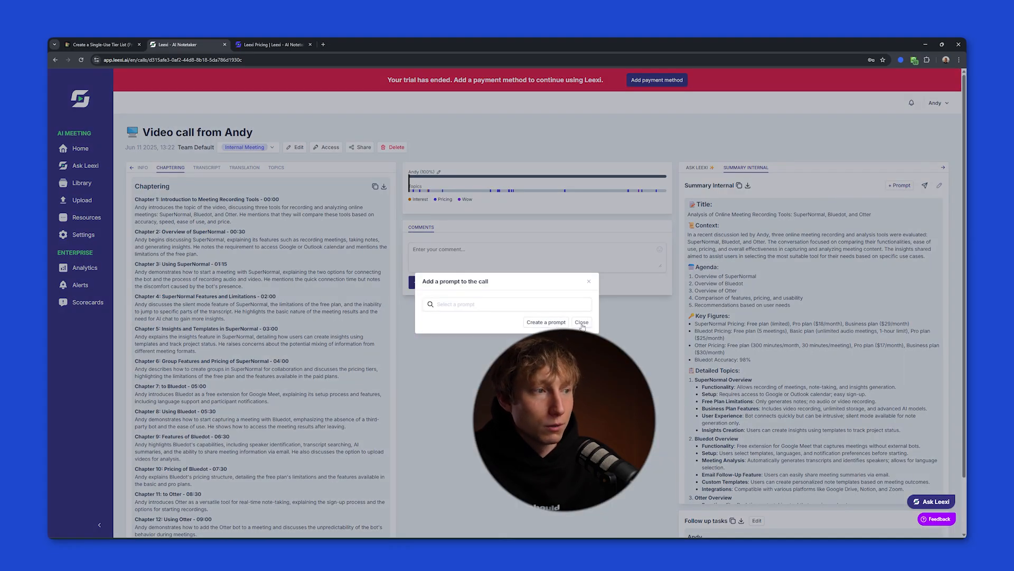
left_click(581, 322)
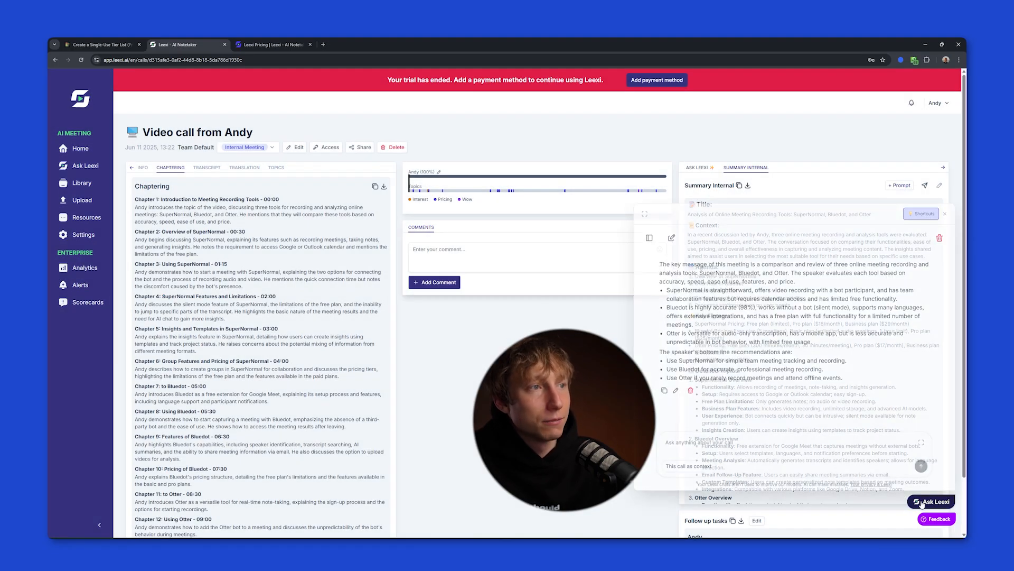
left_click(944, 213)
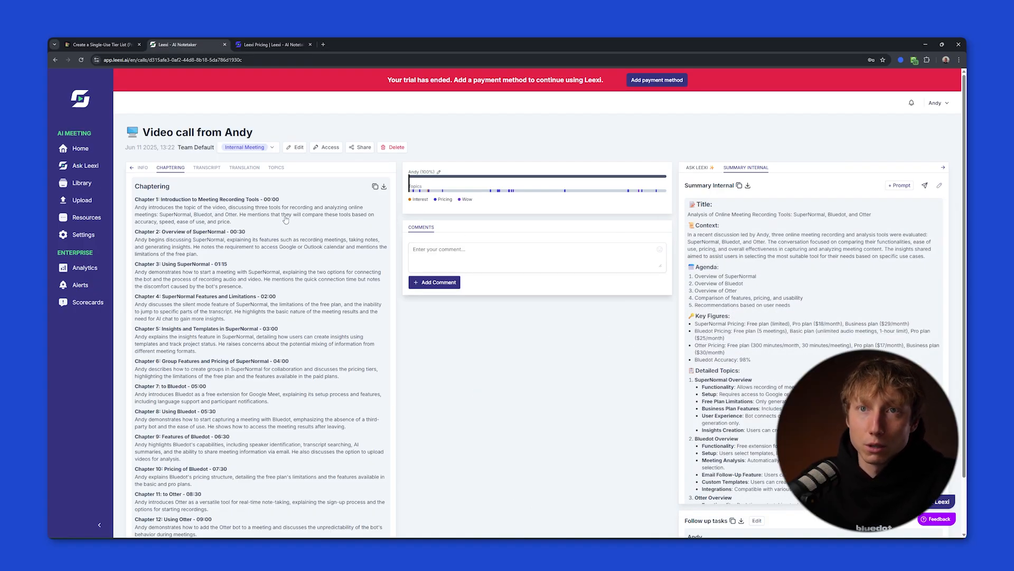
View the call's duration and talk-ratio metrics, then return to the recorded calls list
left_click(143, 167)
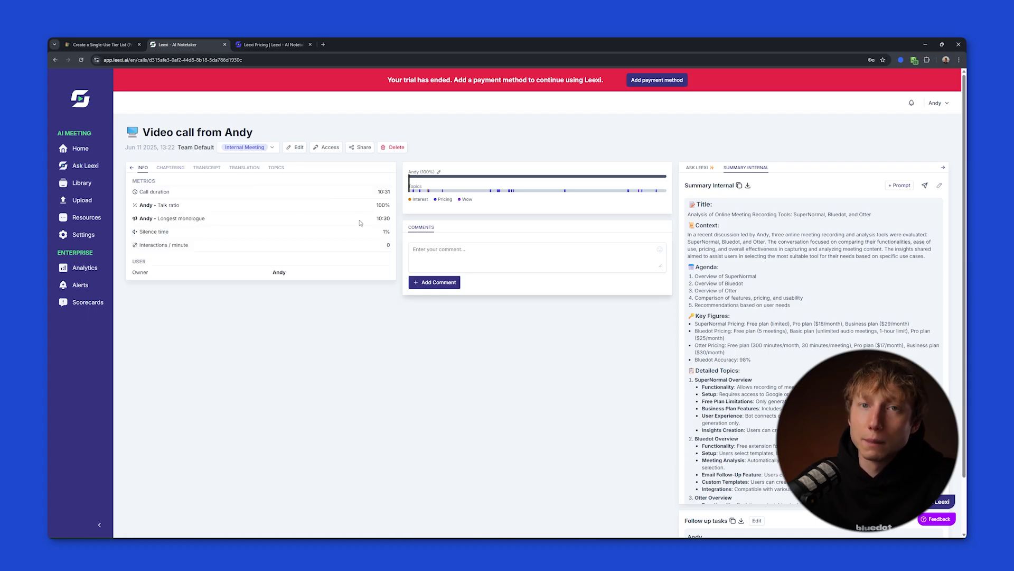
left_click(80, 148)
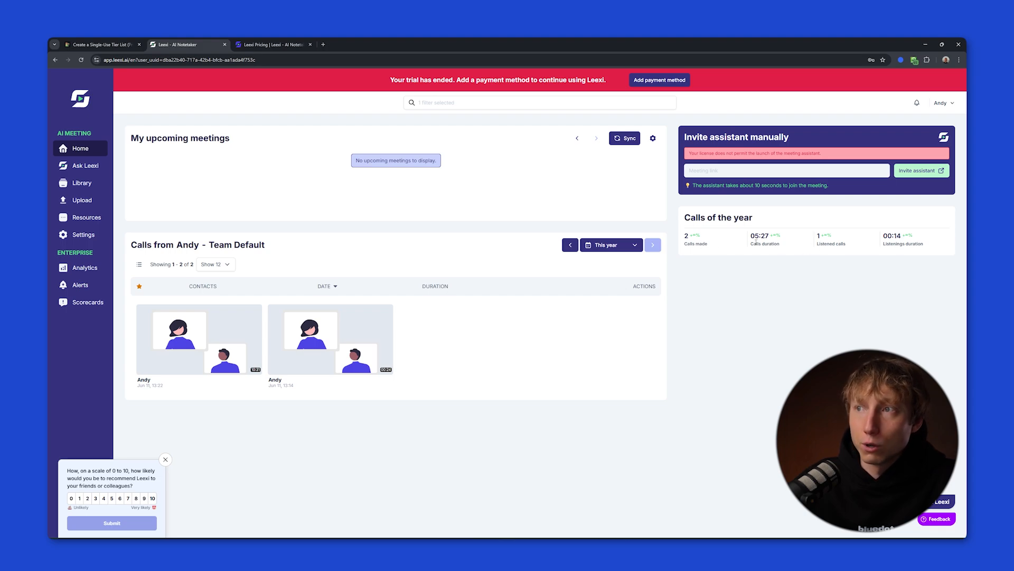
mouse_move(783, 248)
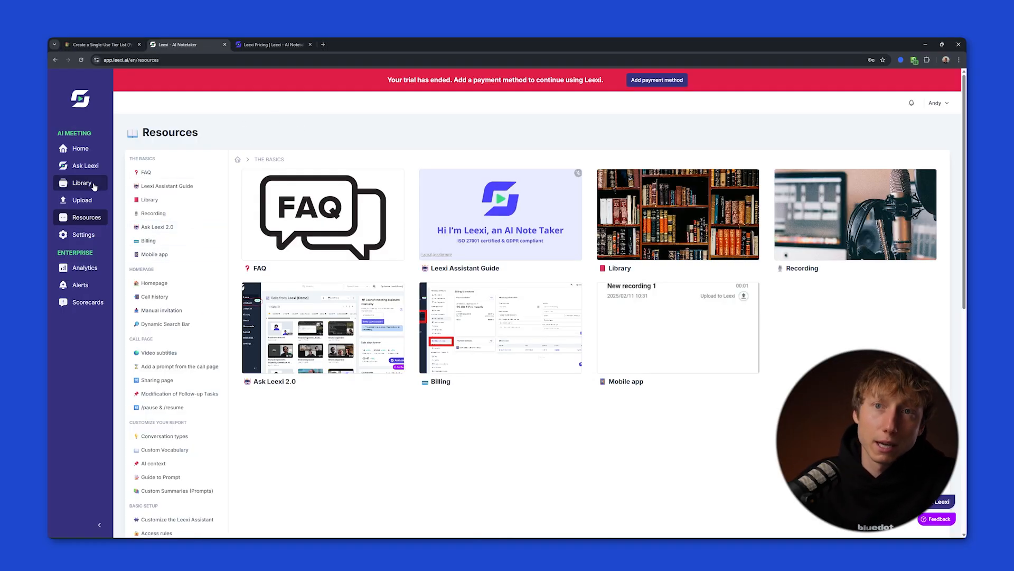
Return to the Leexi home dashboard and go to its pricing page
left_click(80, 148)
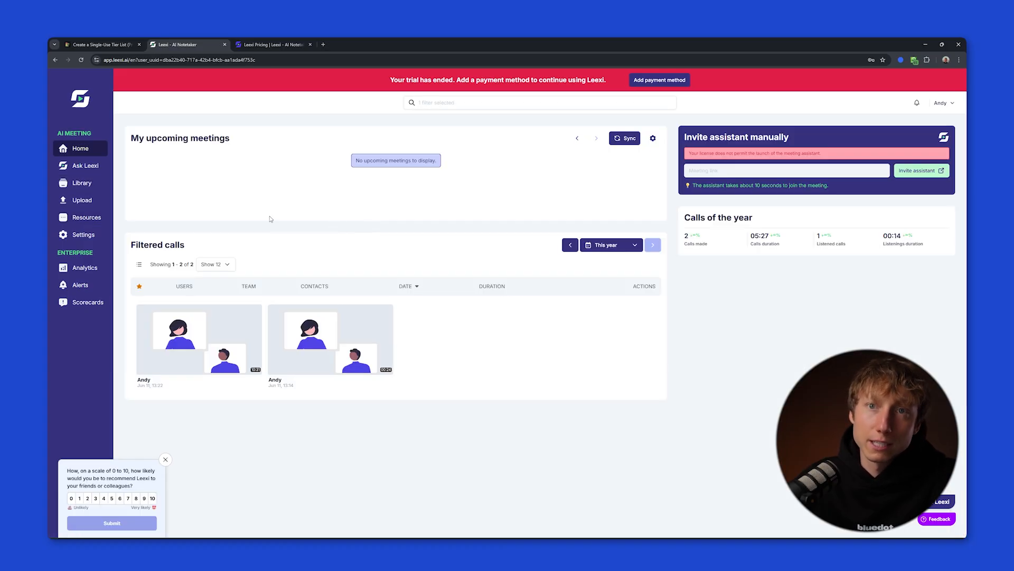
left_click(270, 44)
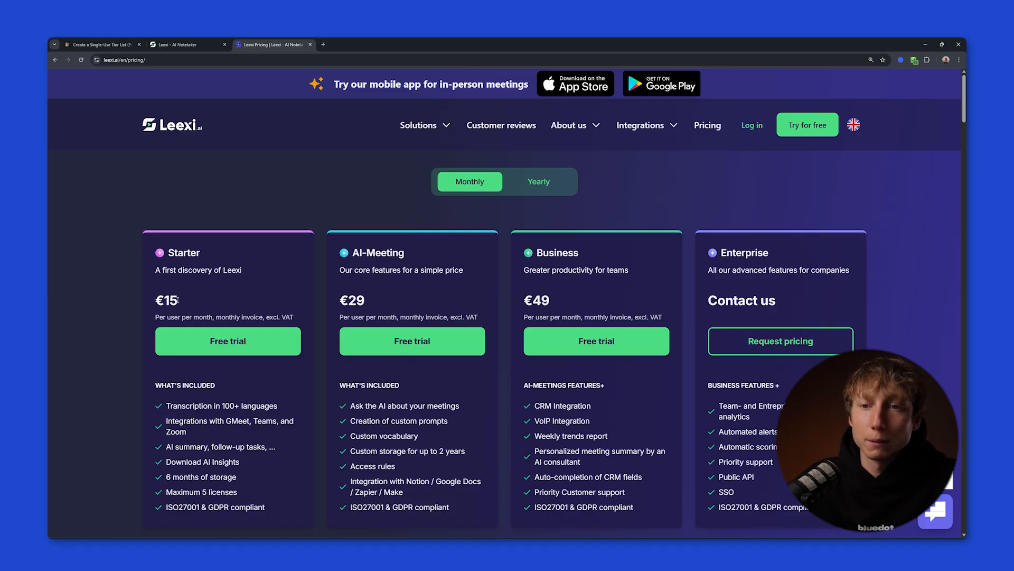
mouse_move(391, 184)
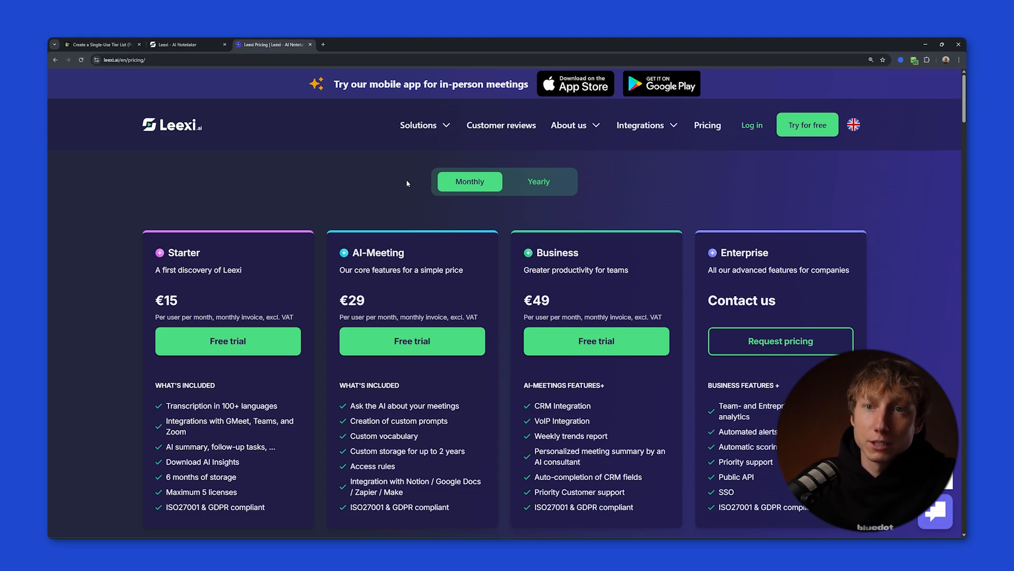
Place the Leexi logo in the C tier beside Krisp on the tier list
left_click(101, 44)
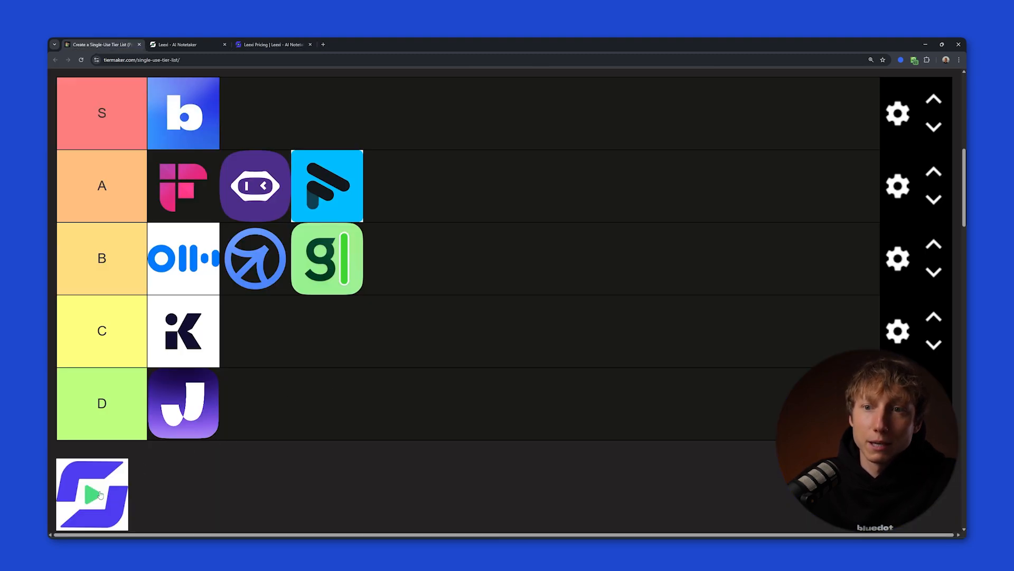
left_click_drag(92, 493, 252, 330)
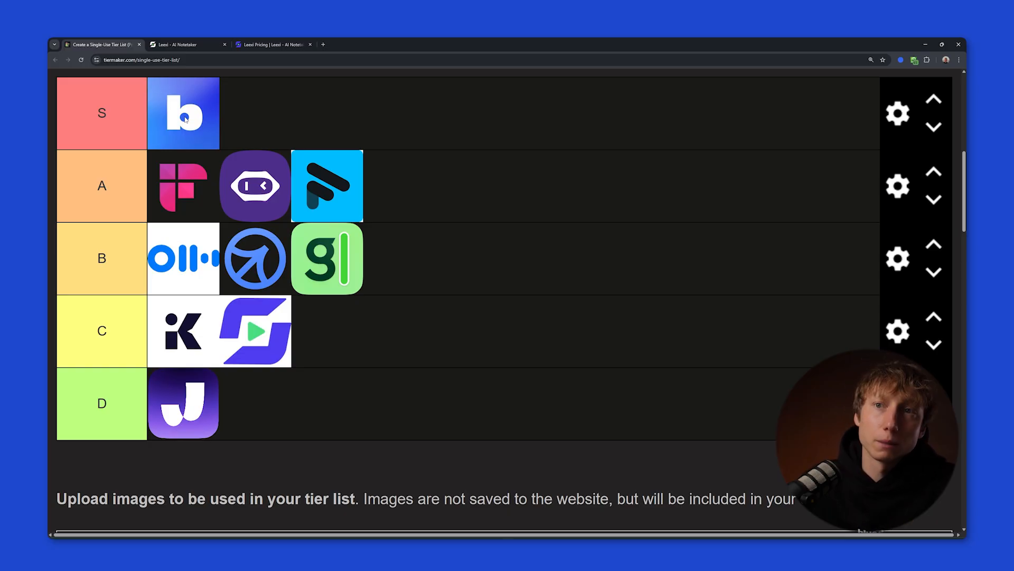
mouse_move(181, 168)
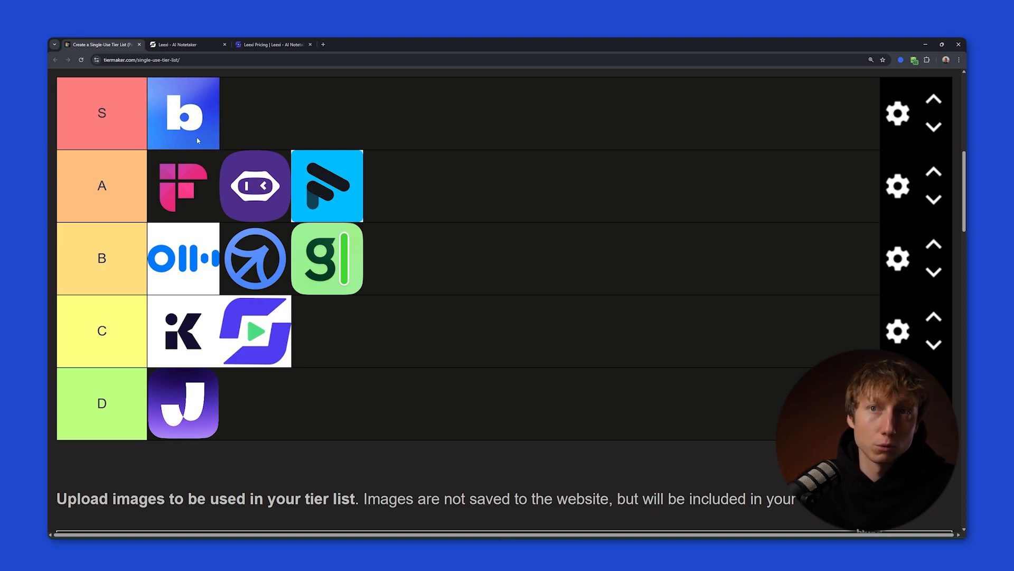
mouse_move(326, 198)
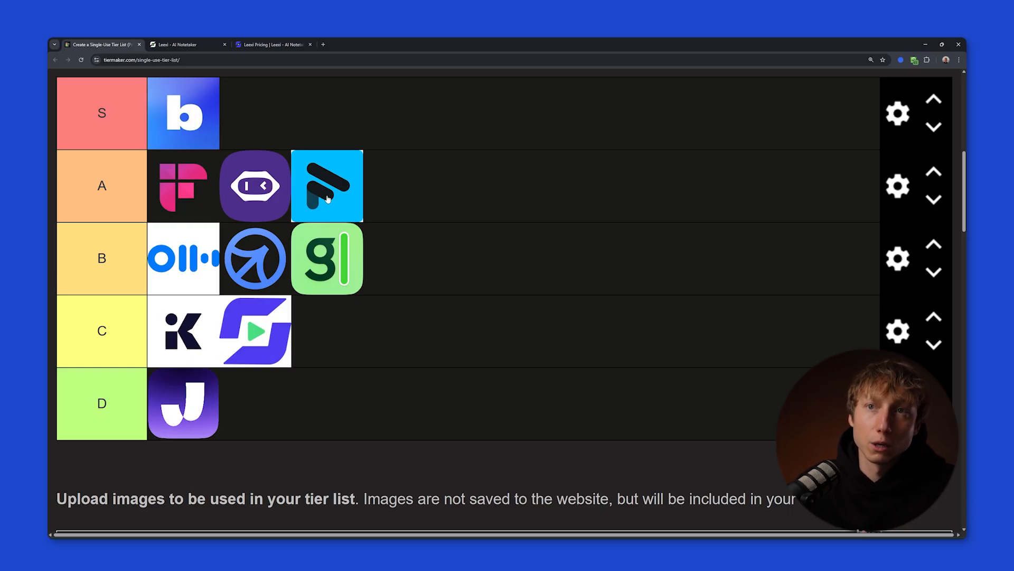
mouse_move(185, 120)
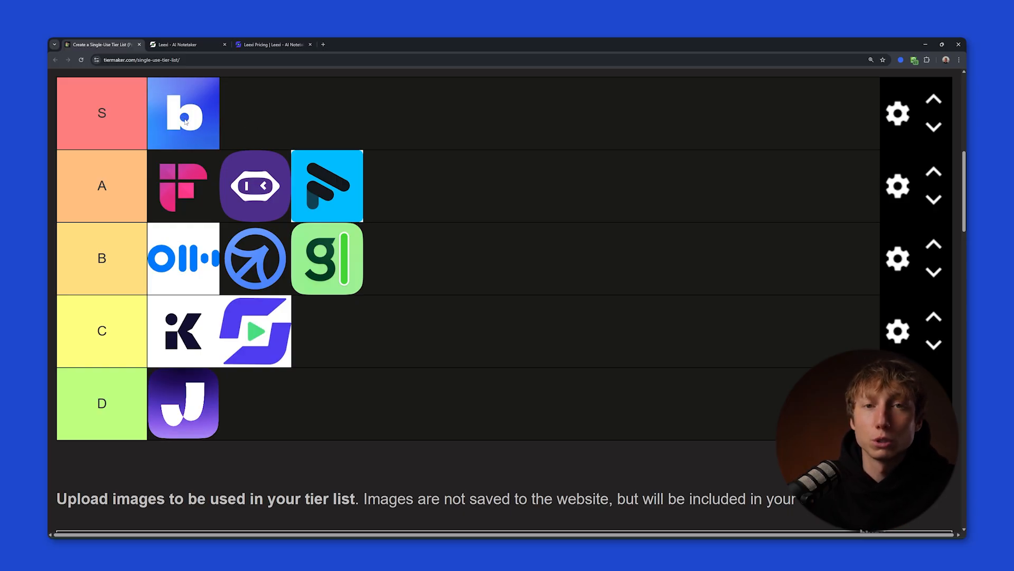
mouse_move(193, 135)
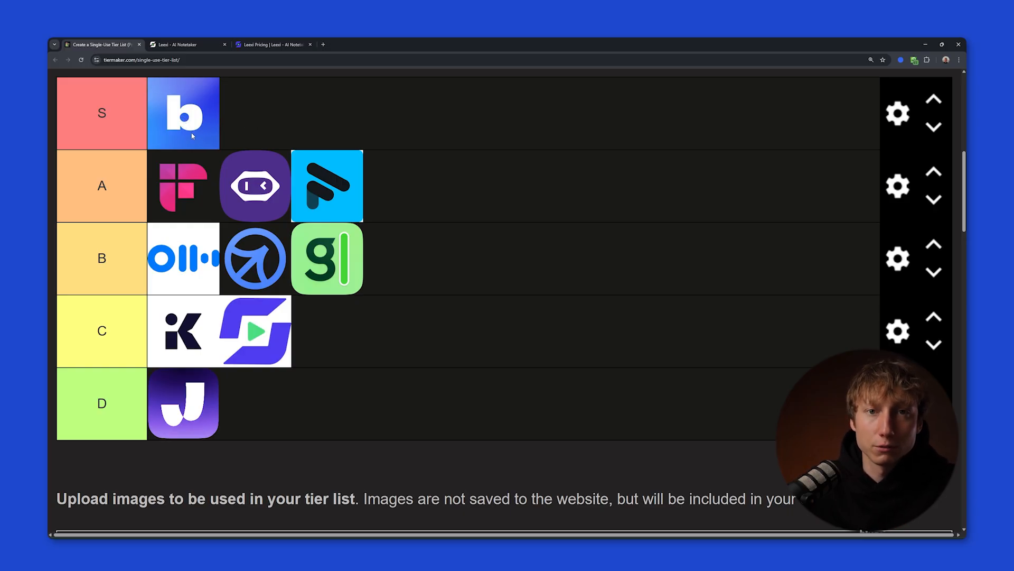